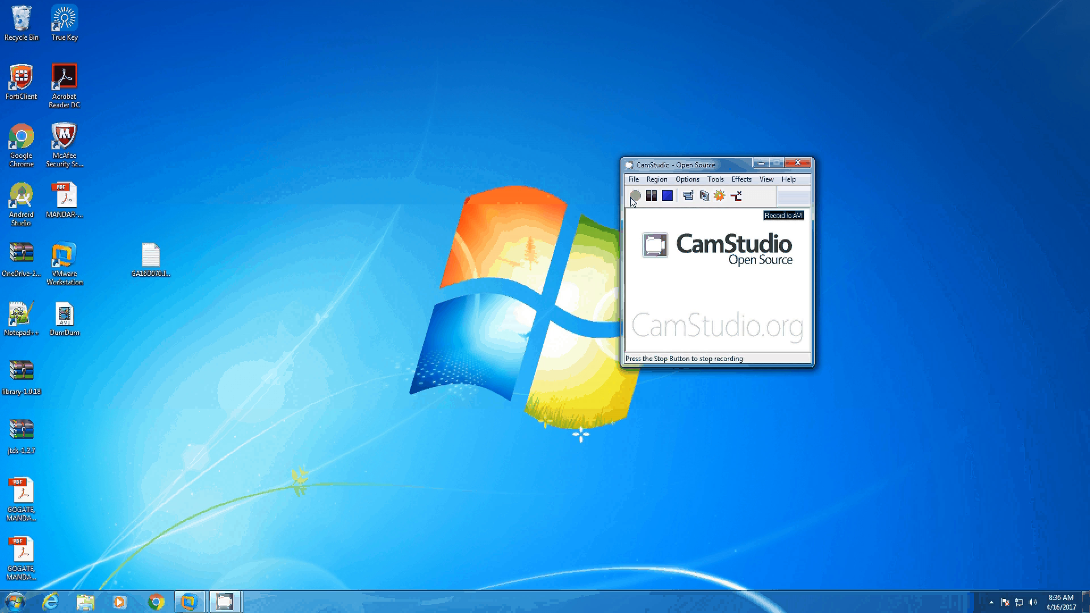
Run the procedure's inner 'select * from dbo.employees' on its own to list all 111 rows.
click(632, 195)
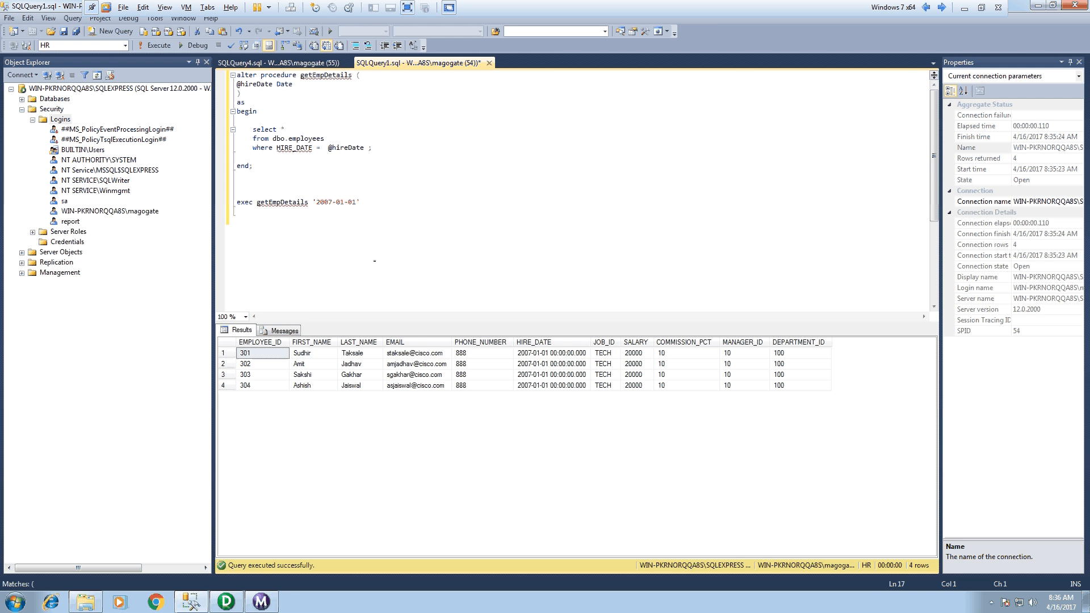
click(238, 219)
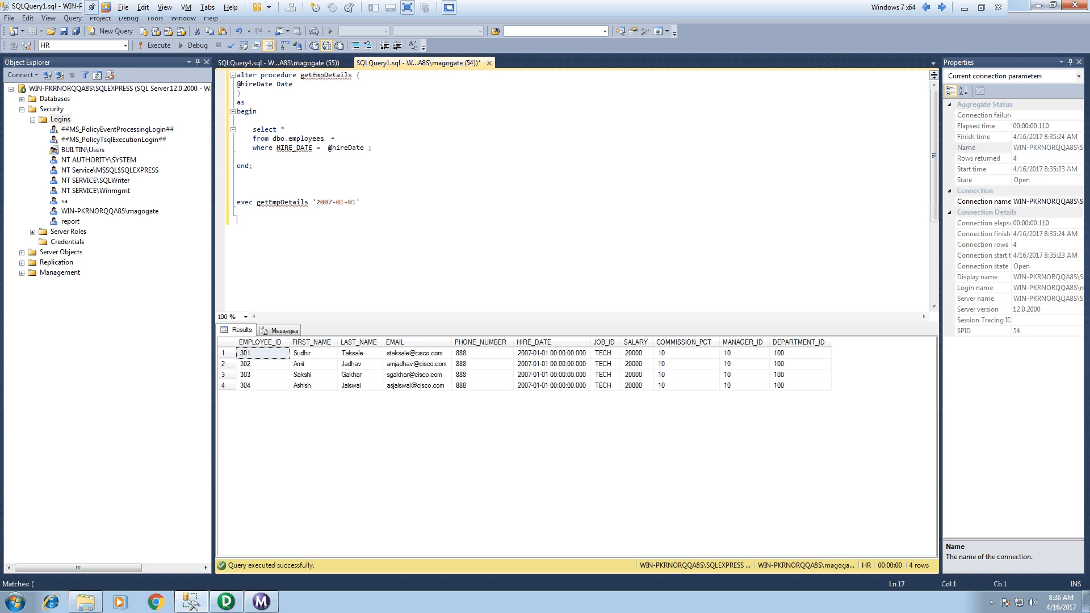
drag(249, 130, 324, 139)
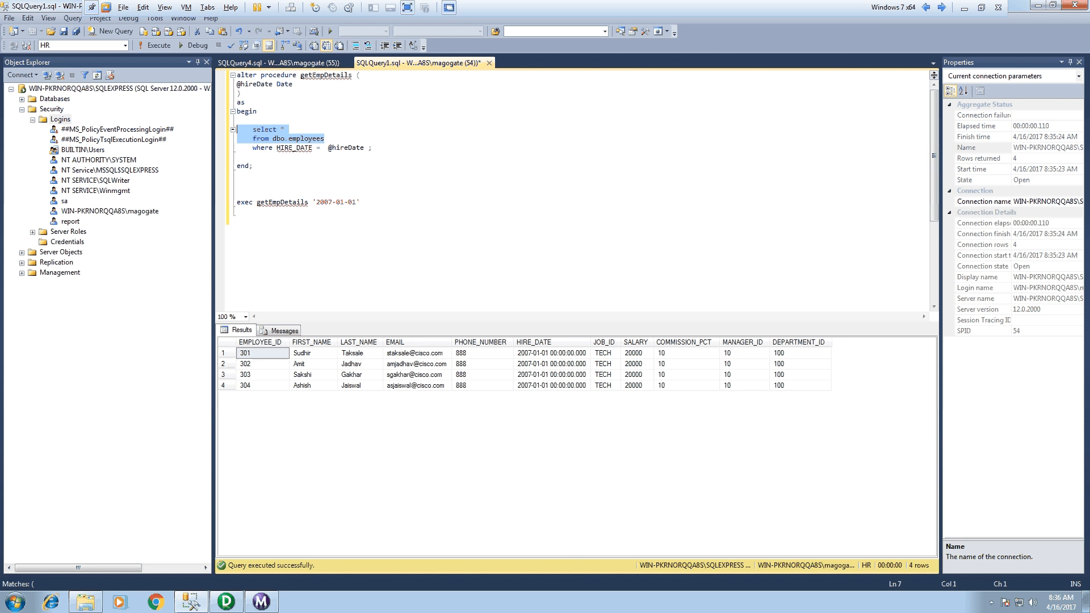
click(159, 46)
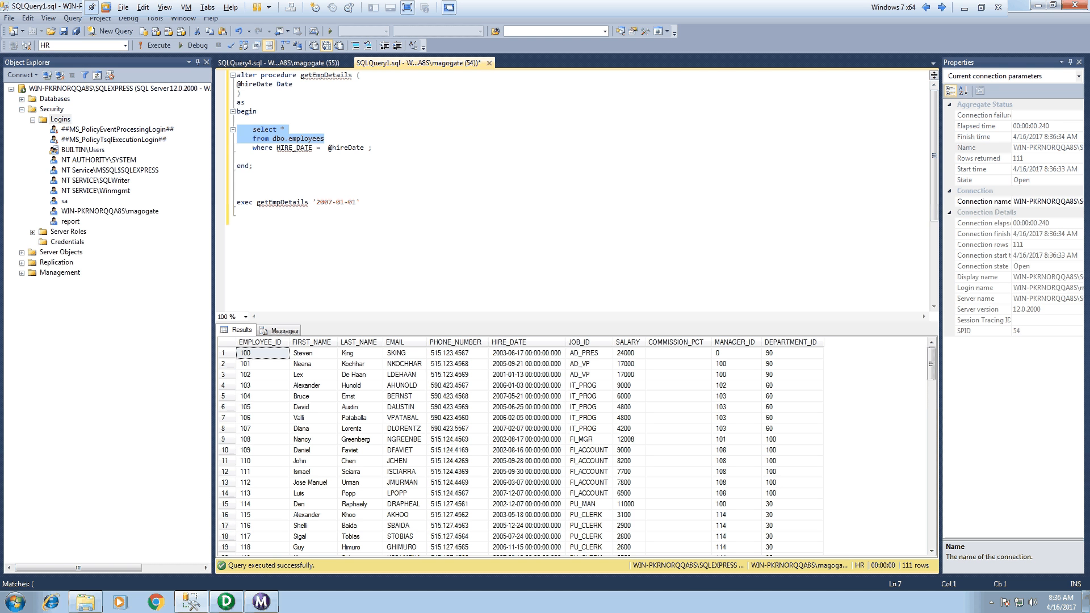
mouse_move(294, 147)
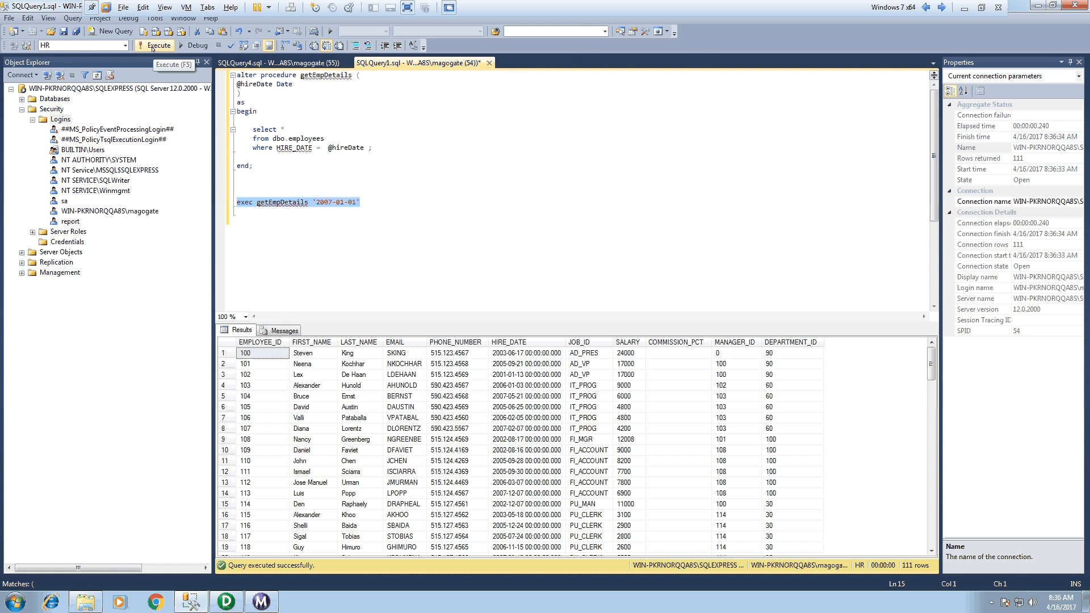
Execute exec getEmpDetails '2007-01-01' returning four employees, then bring up PowerCenter Designer.
click(153, 46)
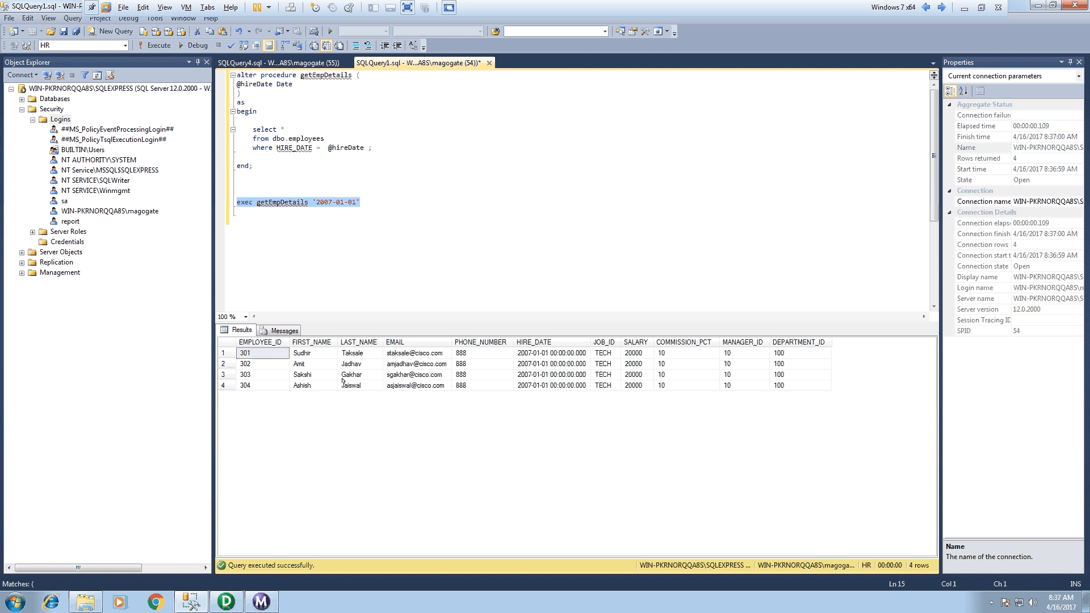
mouse_move(367, 377)
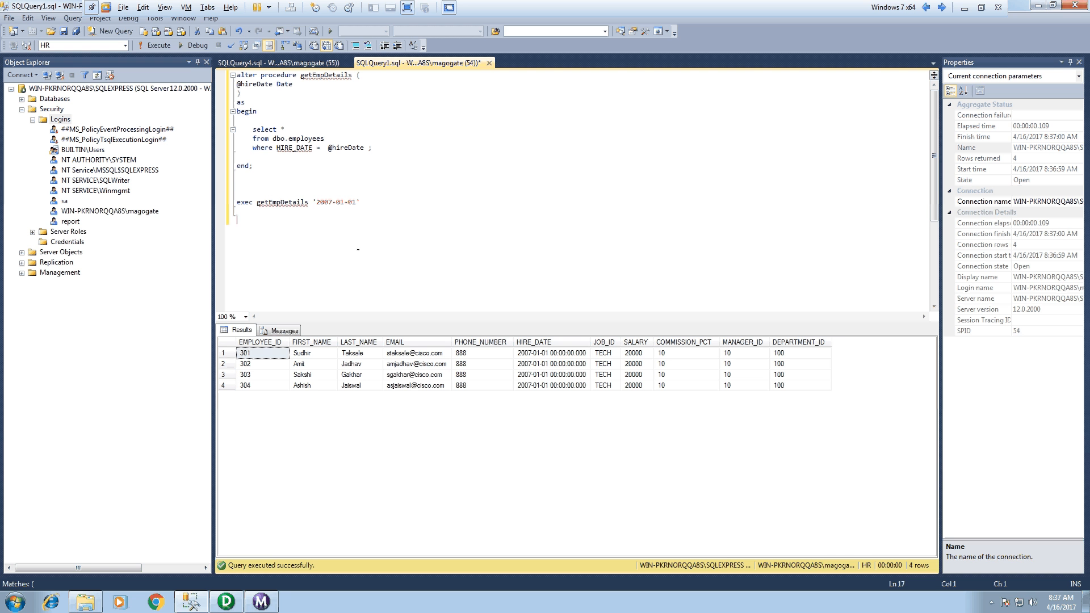
double_click(281, 202)
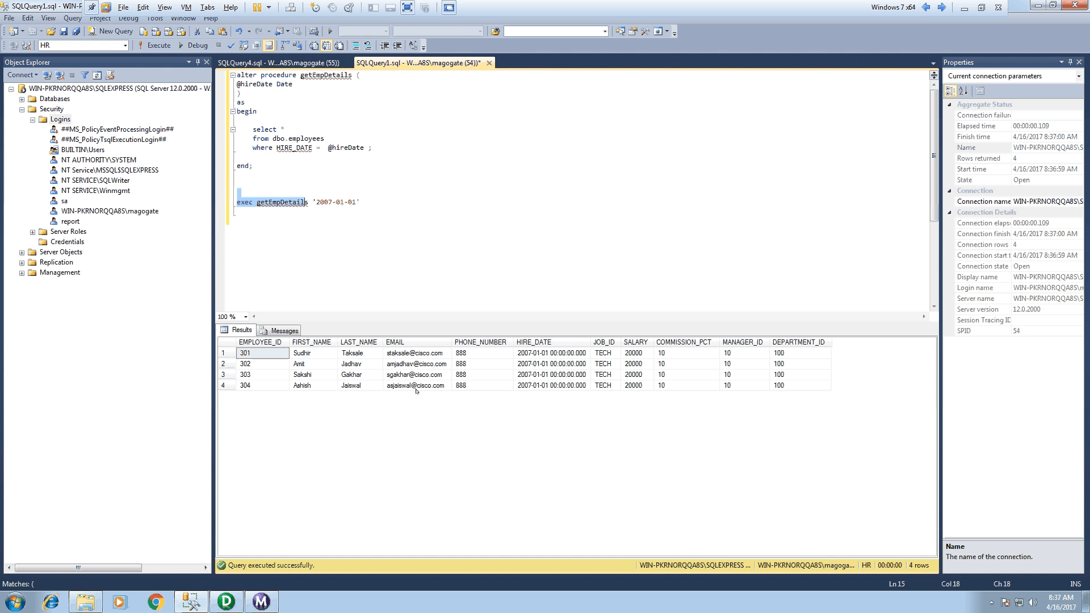
mouse_move(377, 389)
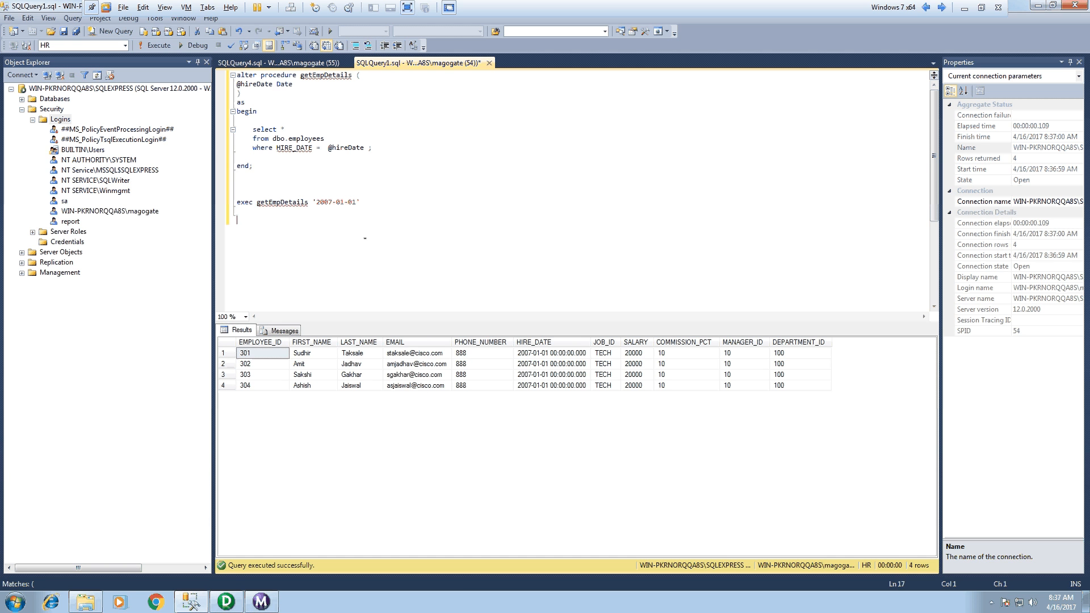
double_click(280, 202)
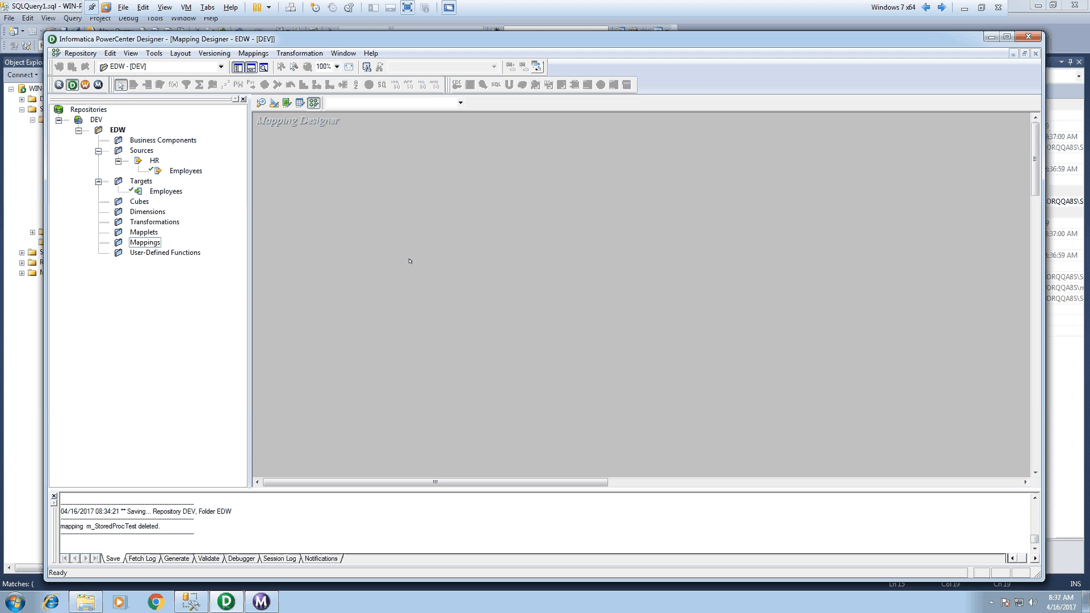
Create a new mapping named m_StoredProcTest.
click(253, 53)
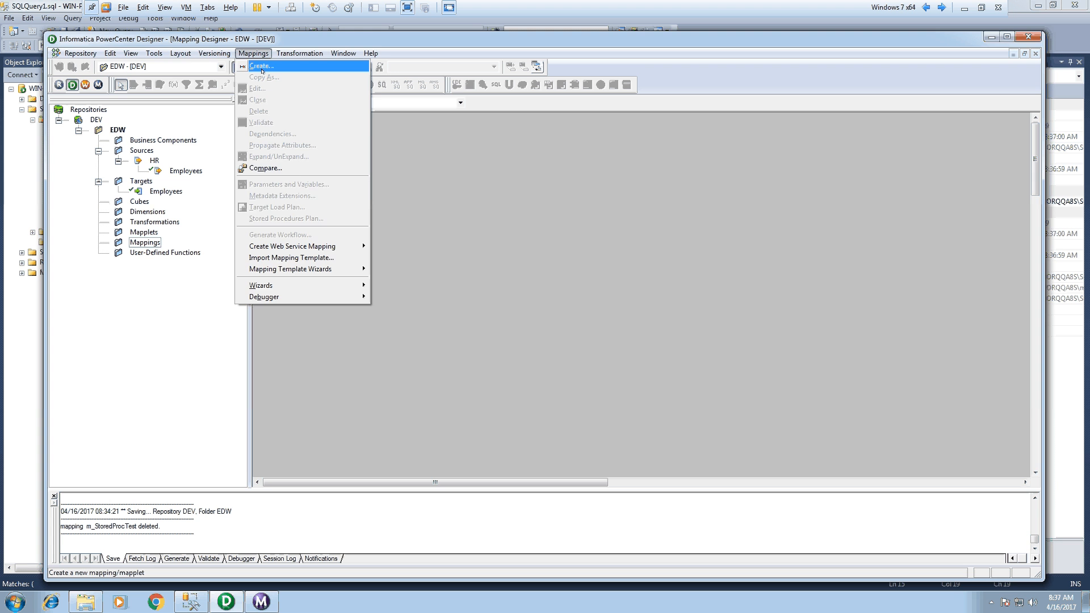
click(260, 66)
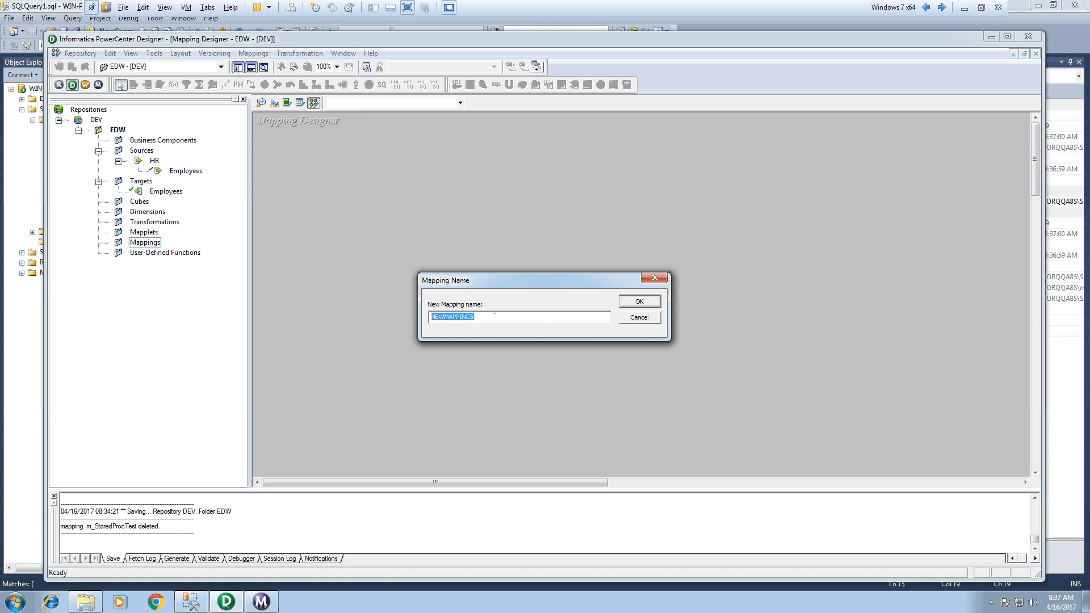
text(m_StoreedProc)
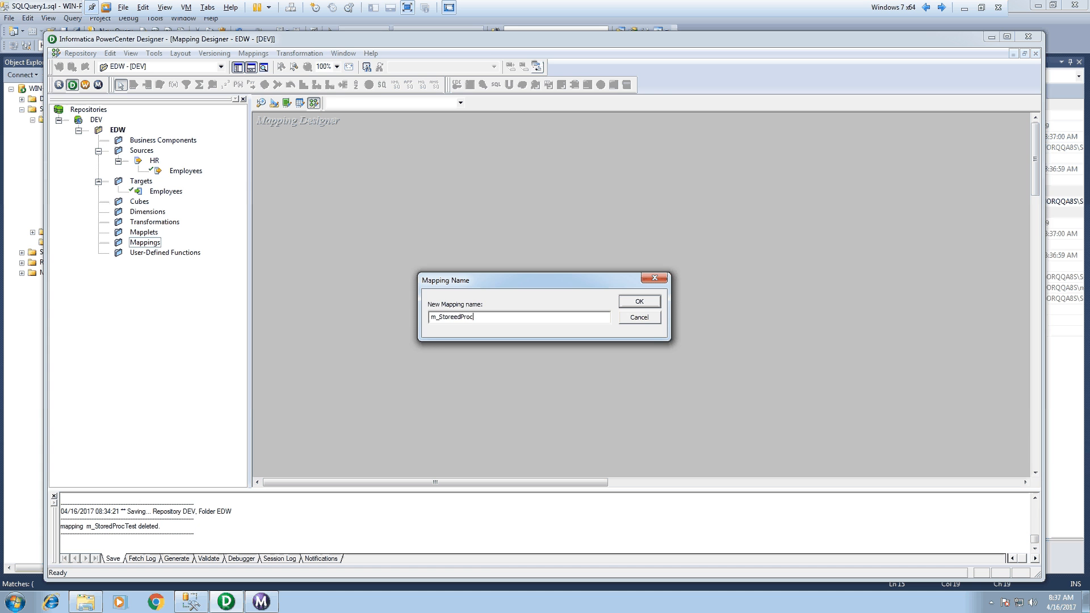
click(637, 300)
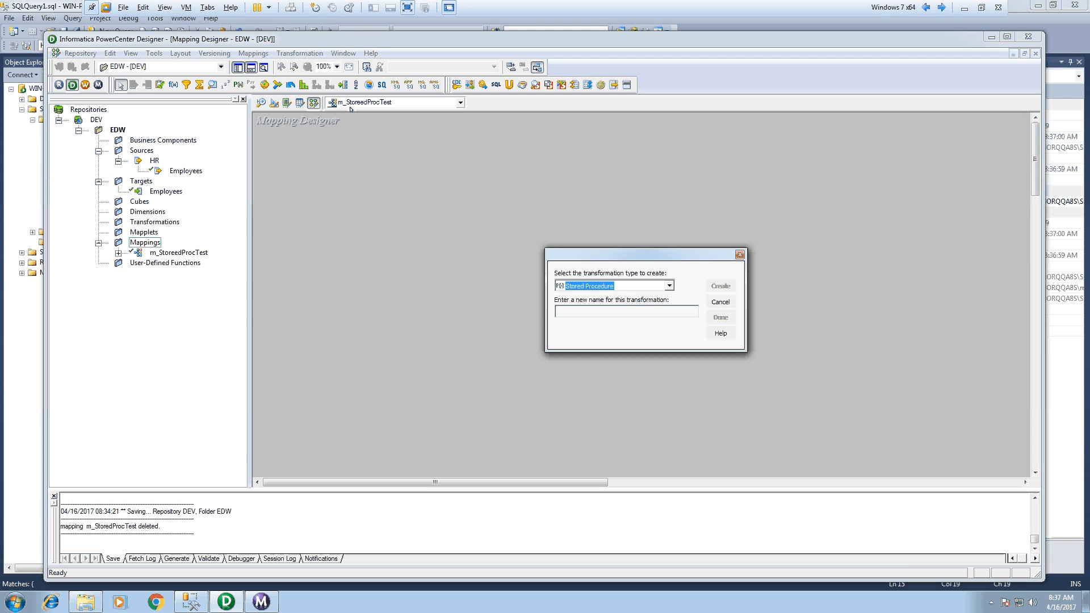
Add a Stored Procedure transformation importing getEmpDetails from the HR database.
text(getEmpDetails)
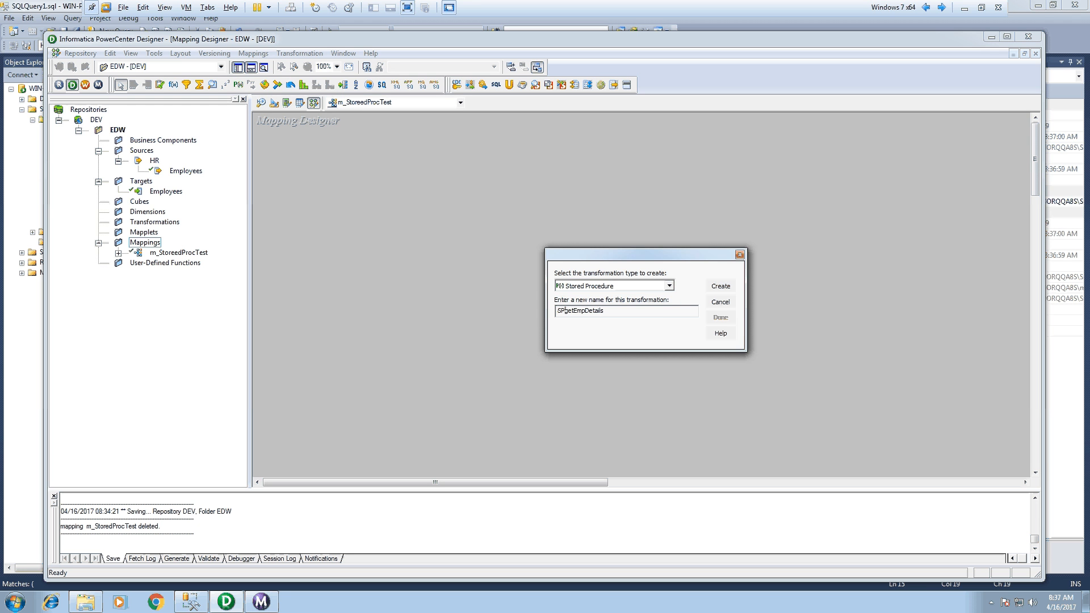
click(720, 286)
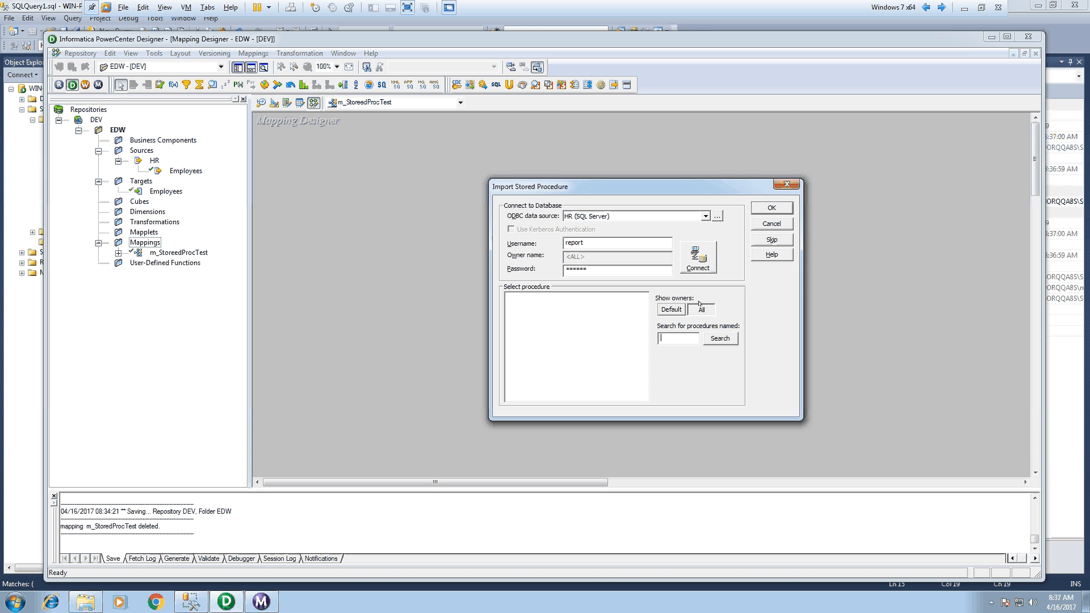
click(696, 258)
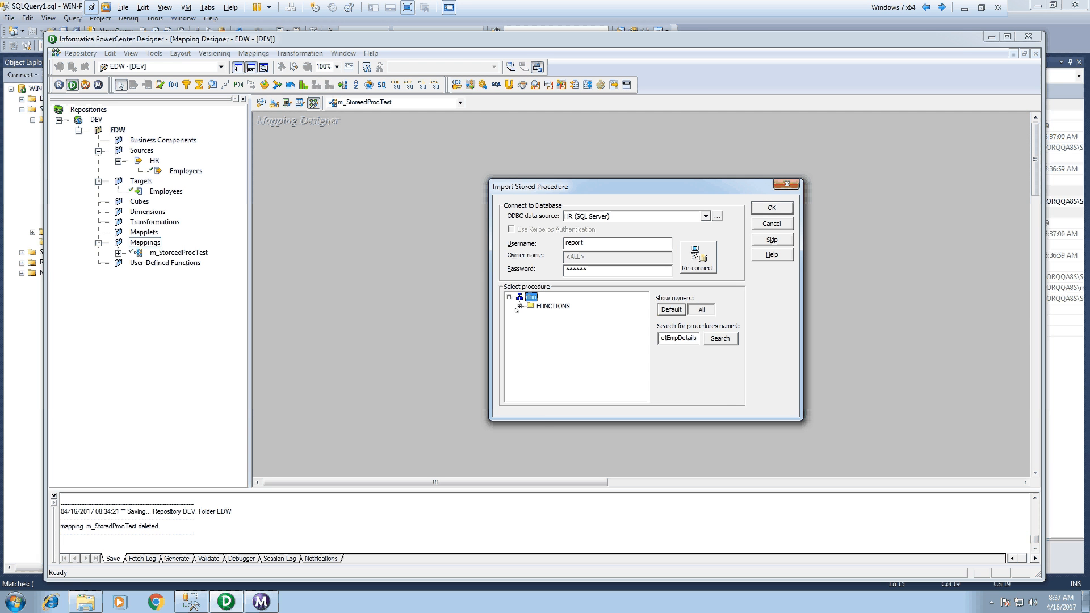
click(770, 207)
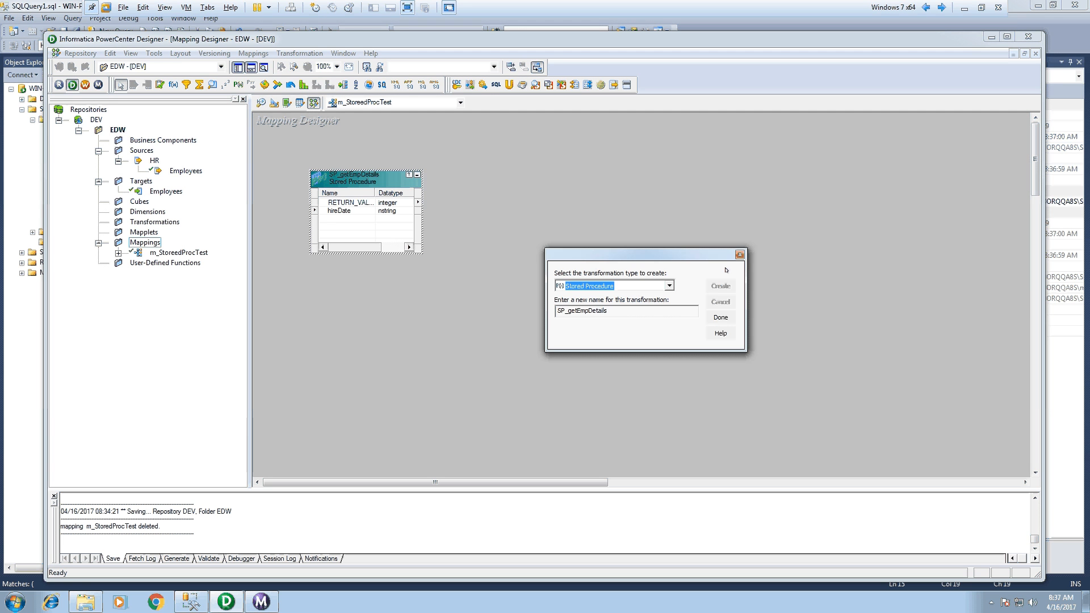
click(720, 318)
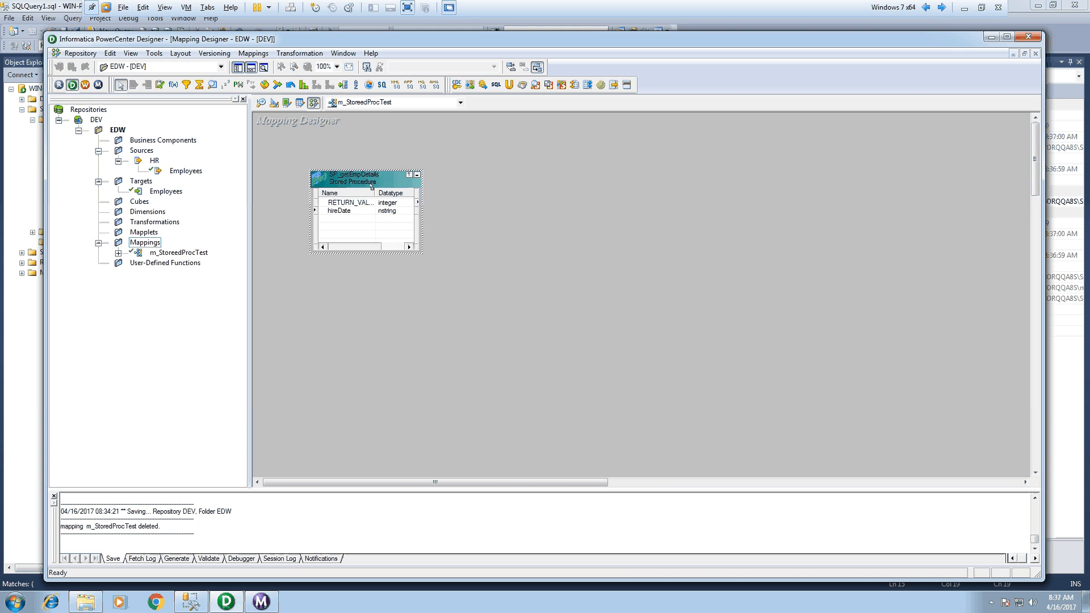
Return to SSMS and restore the exec getEmpDetails '2007-01-01' line after stray typing.
click(185, 602)
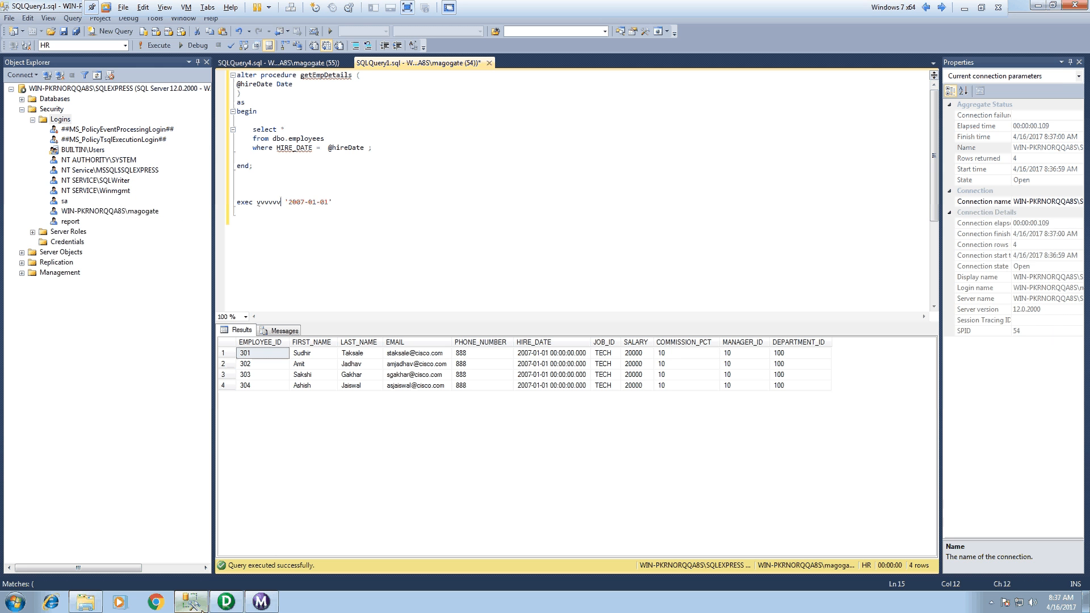
text(vvvvvvvvvvvvvvvvvv)
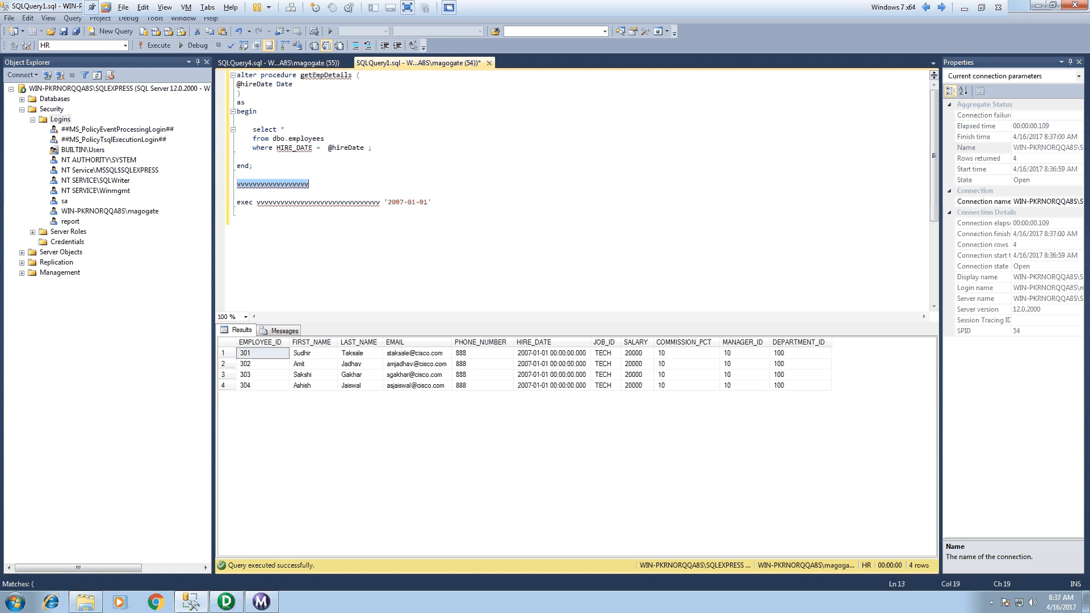
click(285, 225)
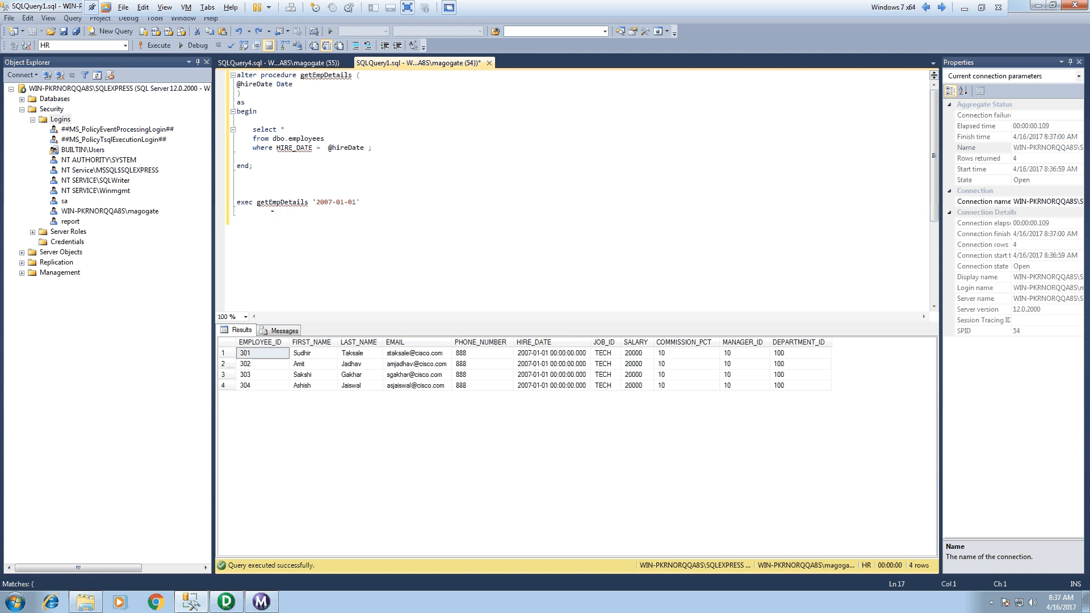
mouse_move(283, 202)
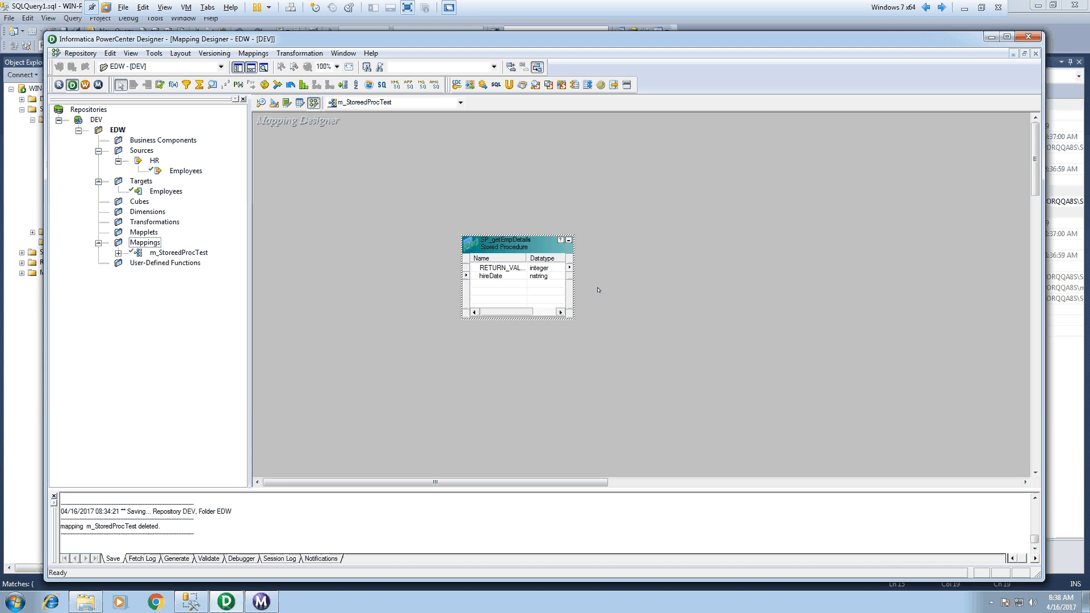
Select the hireDate and RETURN_VALUE ports of SP_getEmpDetails.
click(494, 276)
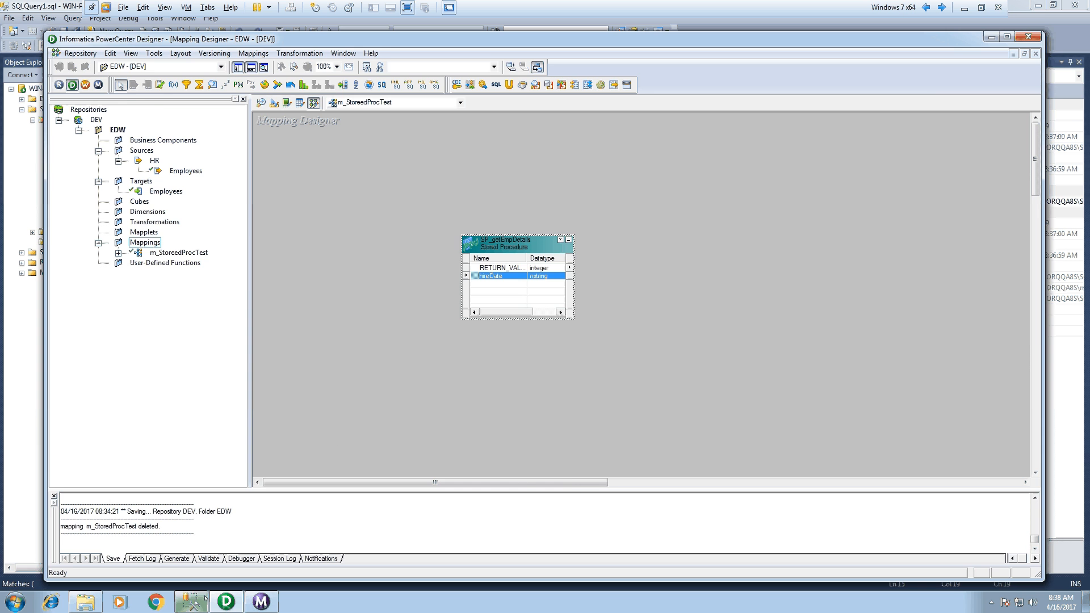
click(189, 602)
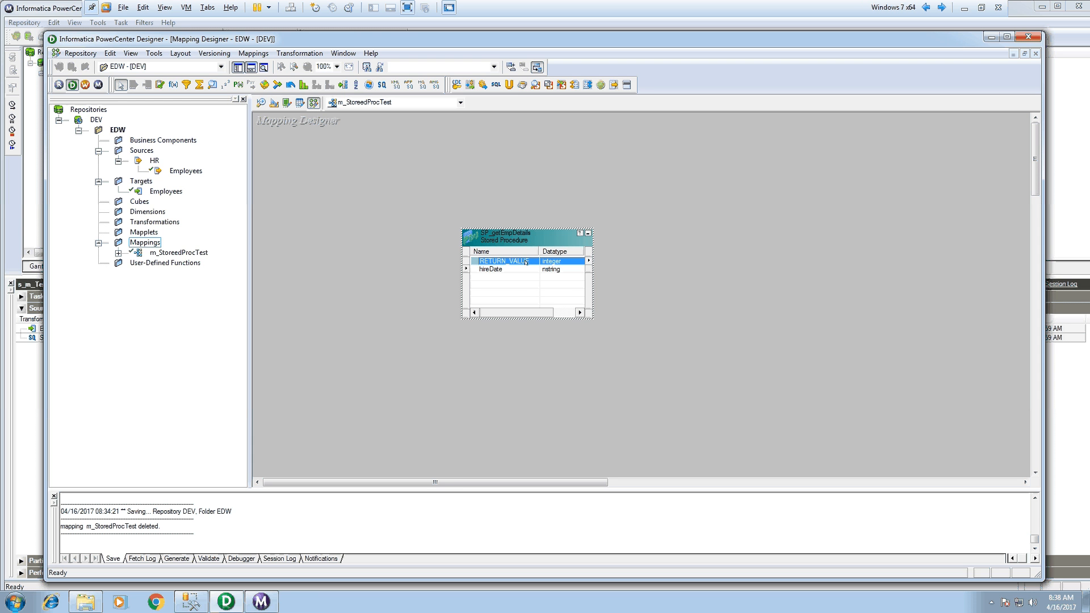
mouse_move(505, 262)
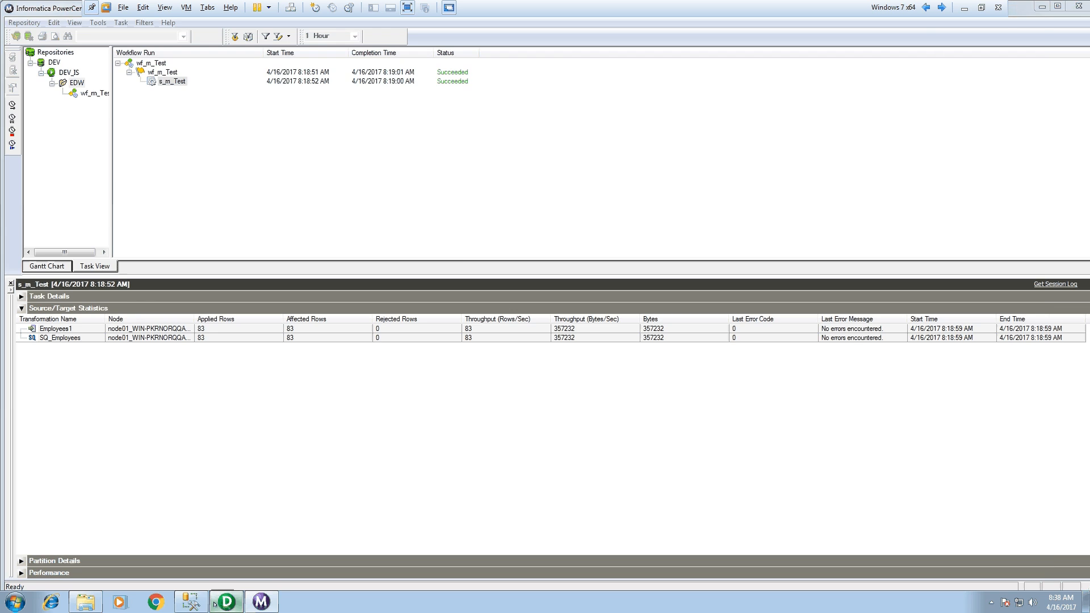
click(188, 602)
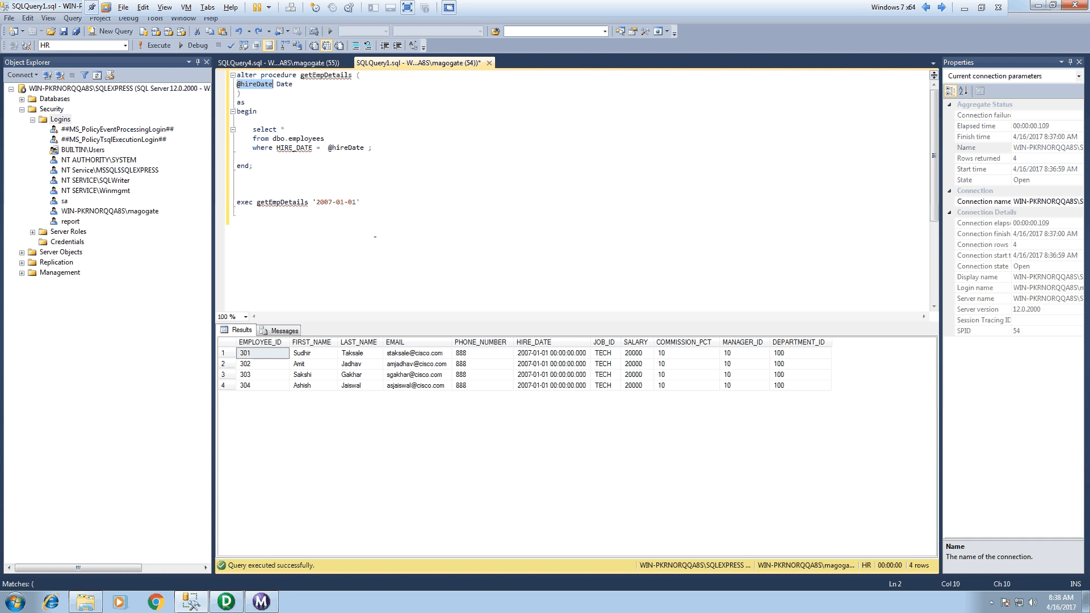
click(293, 83)
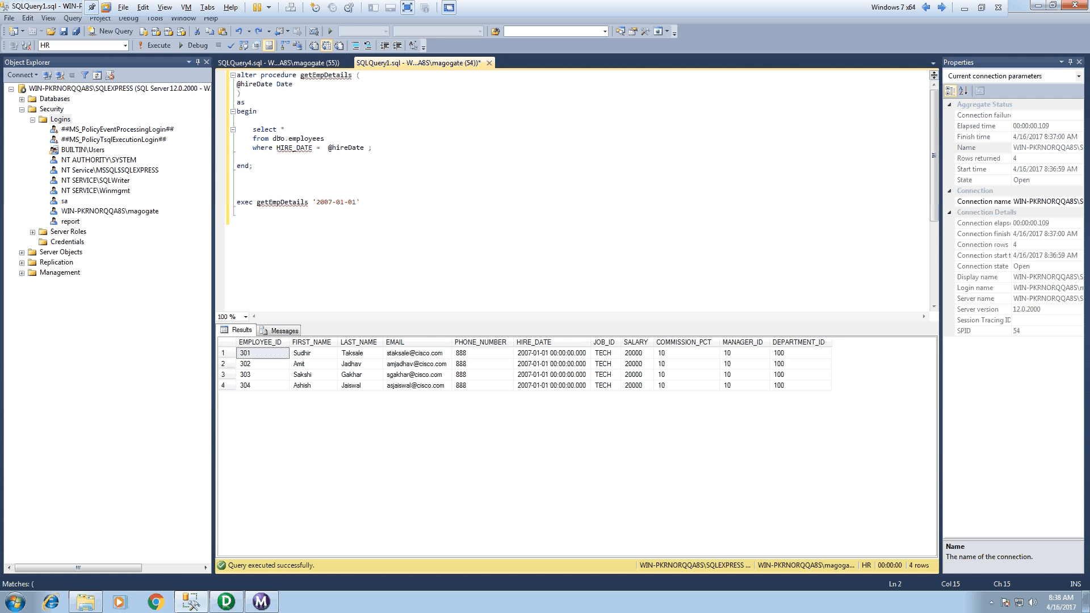
mouse_move(311, 148)
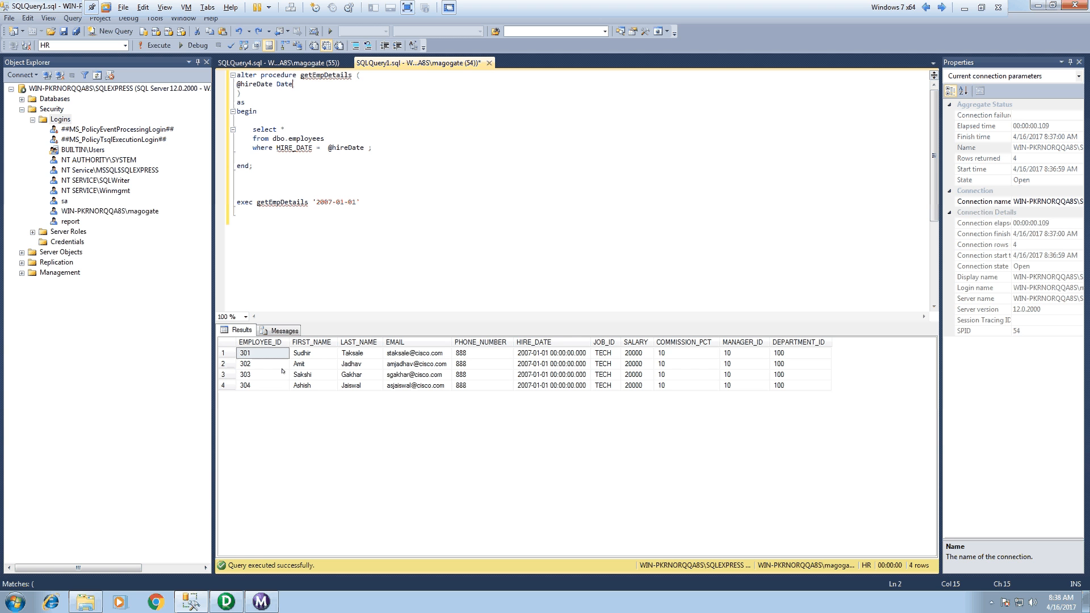
mouse_move(321, 370)
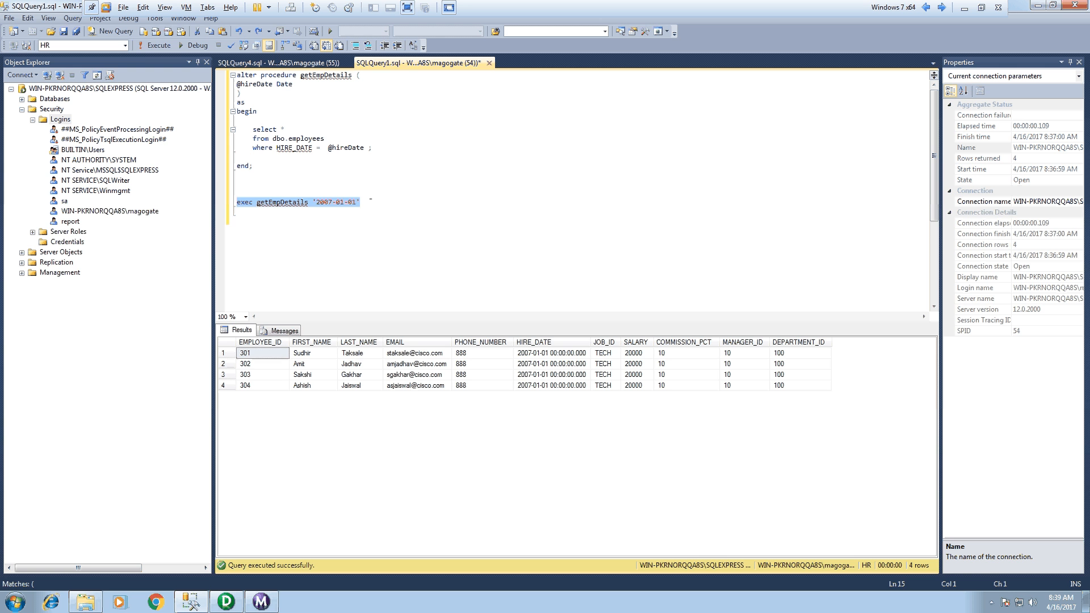
mouse_move(159, 45)
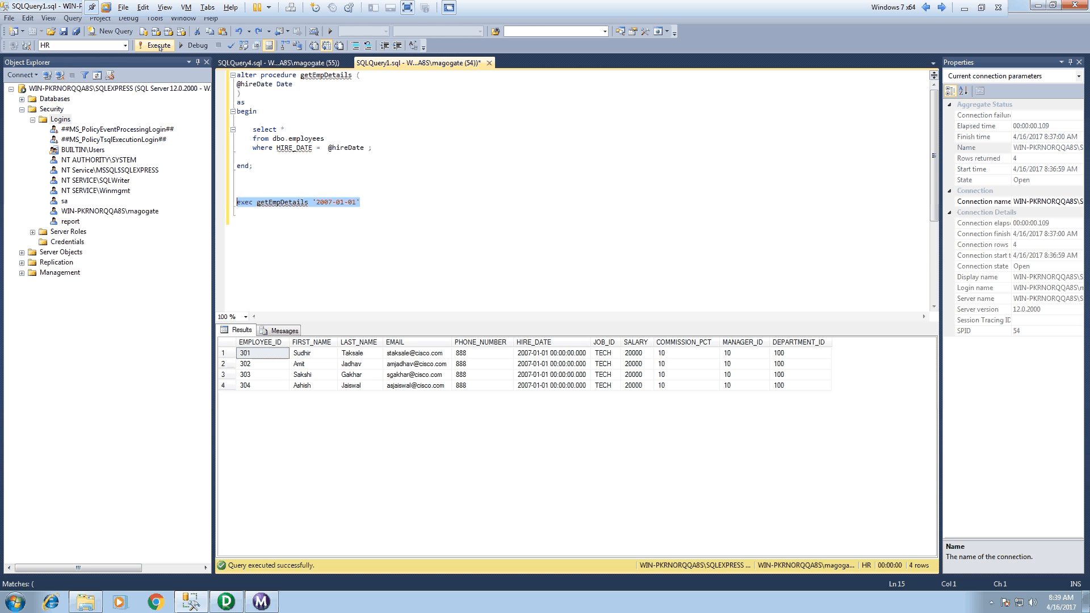
Replace SP_getEmpDetails with the Employees source feeding SQ_Employees.
click(158, 45)
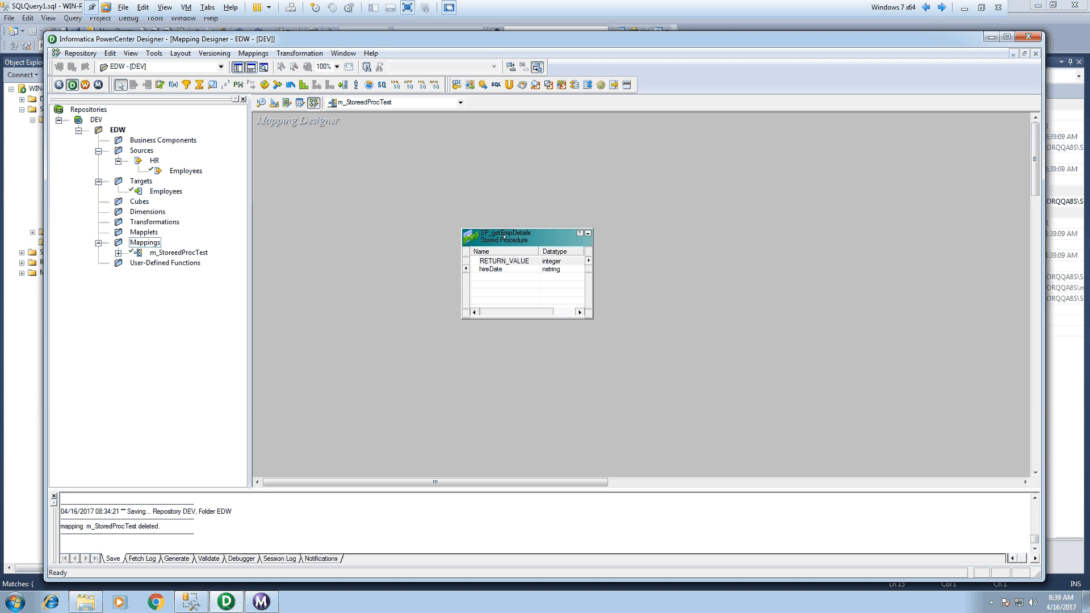
click(503, 261)
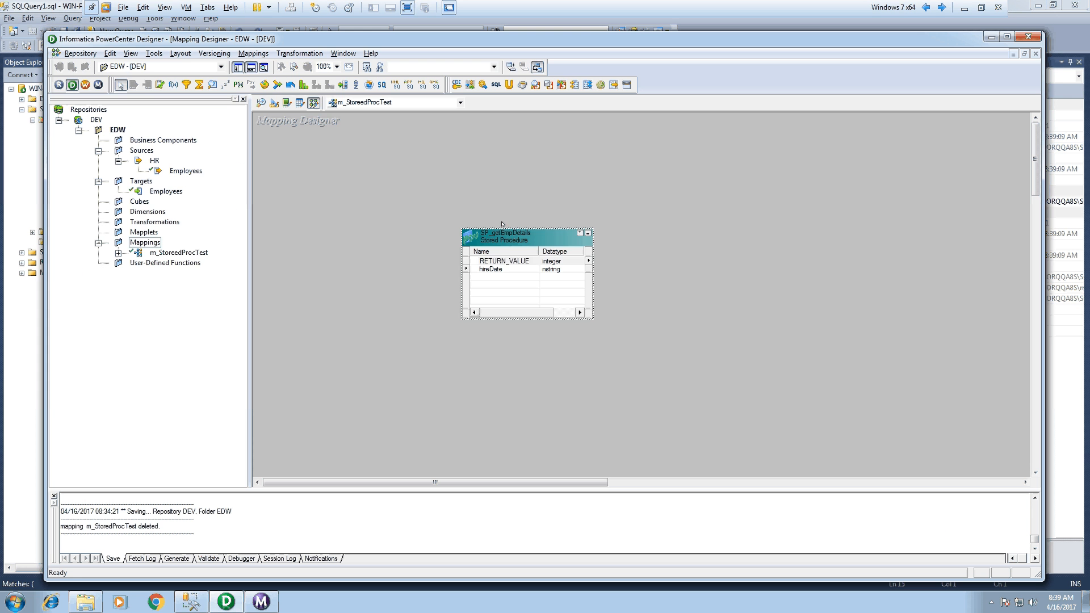
click(300, 53)
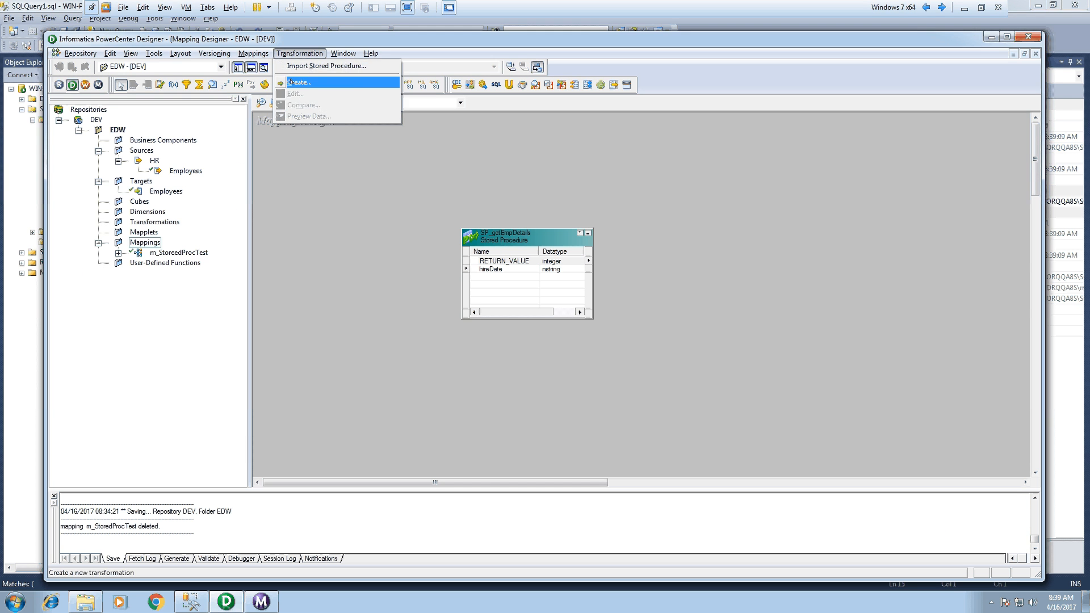
click(298, 81)
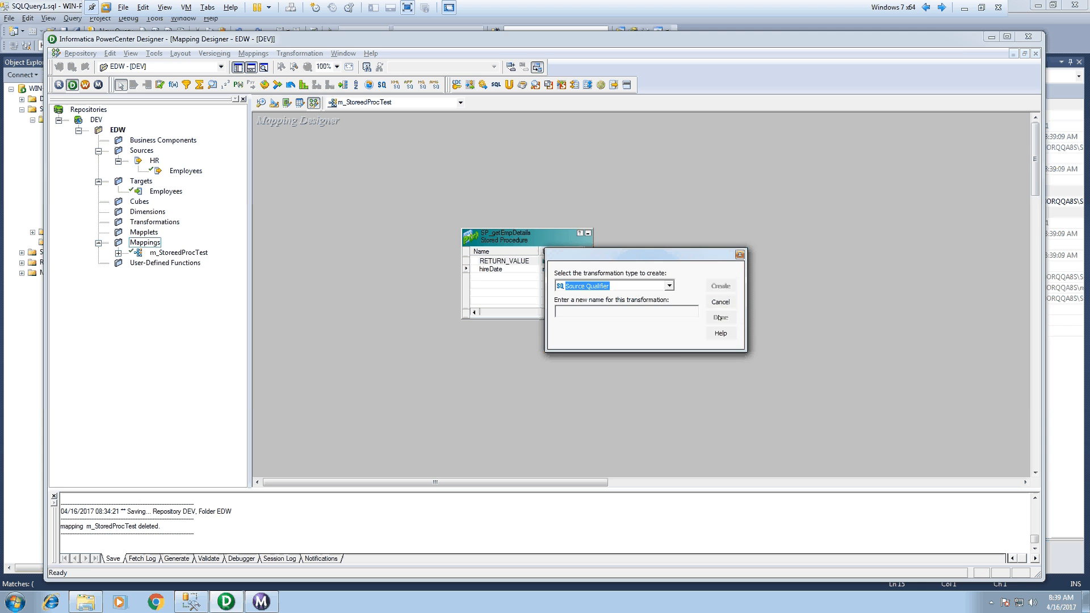
click(719, 302)
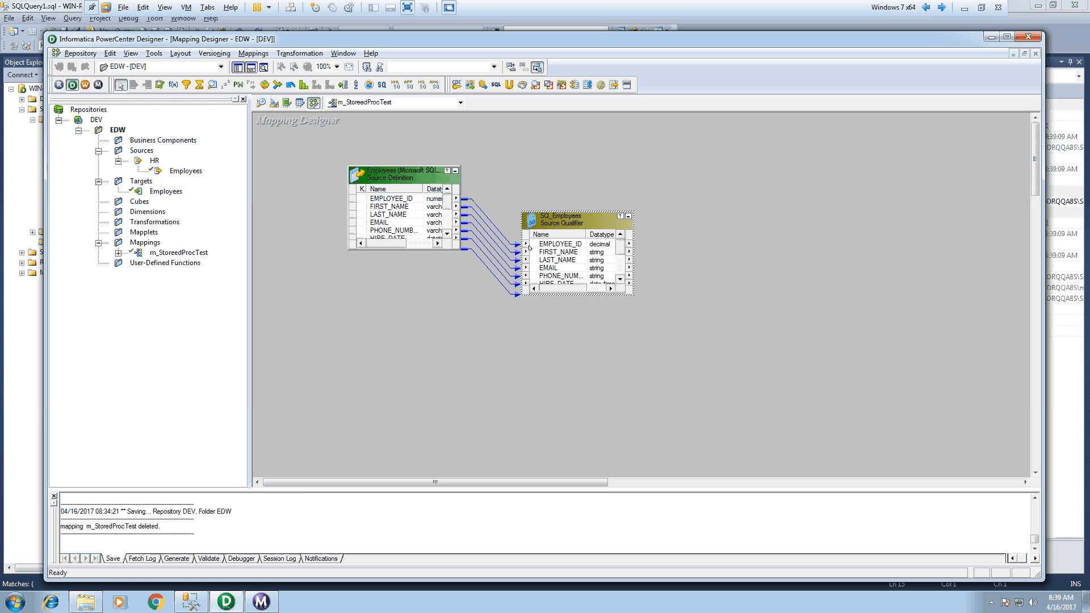
mouse_move(279, 440)
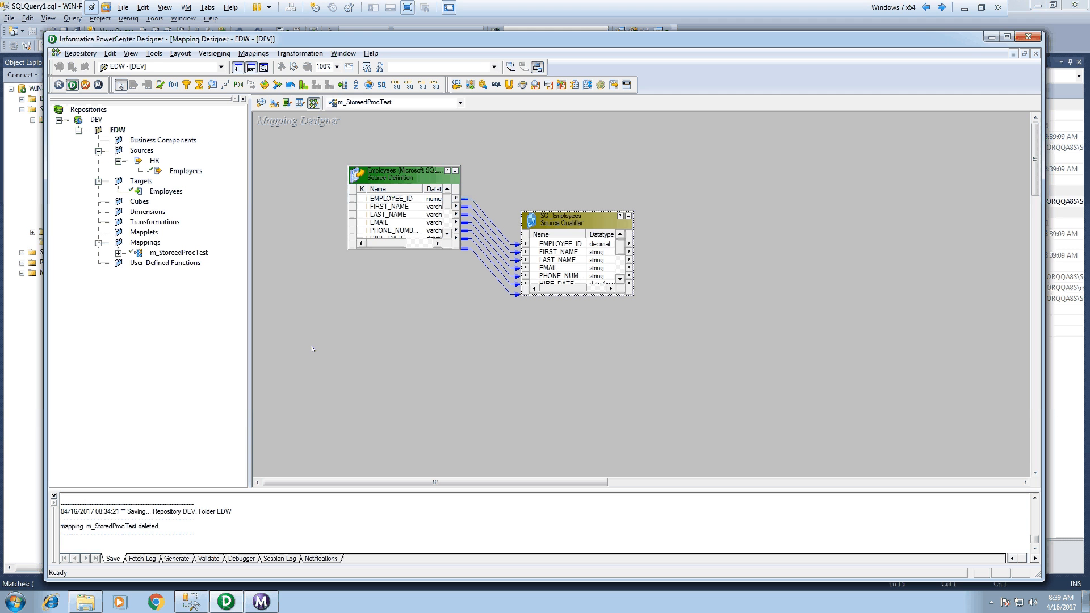
Set the SQ_Employees Sql Query to exec getEmpDetails '2007-01-01'.
click(166, 191)
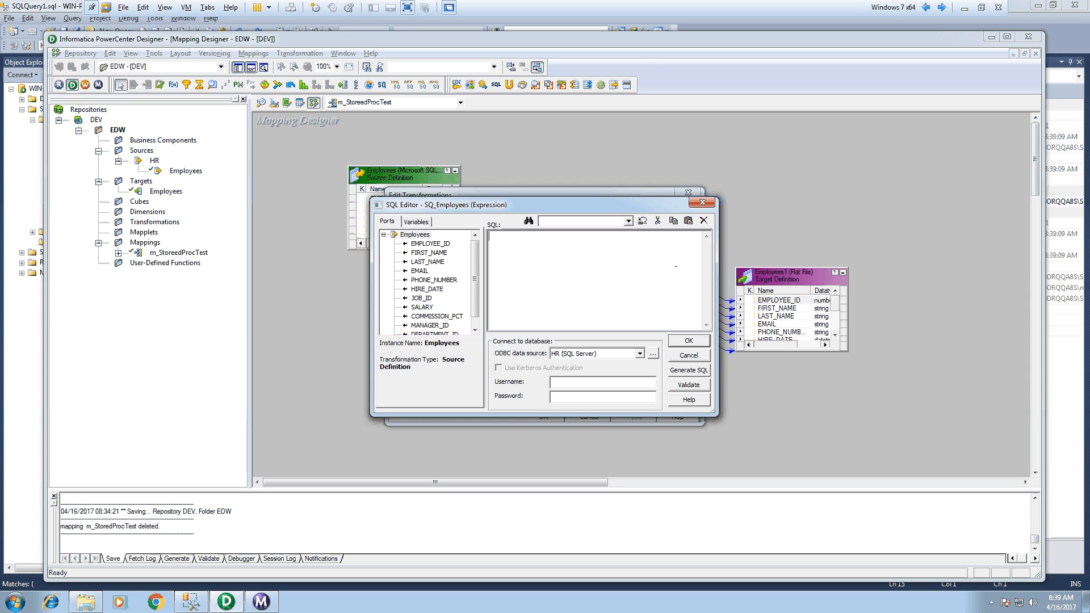
text(exec getEmpDetails '2007-01-01')
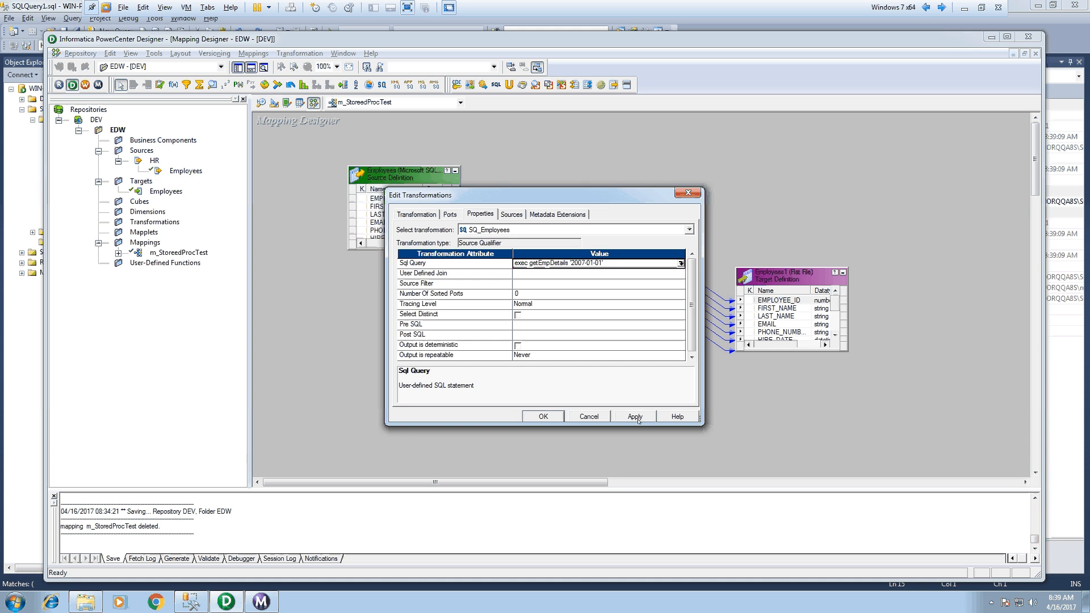
click(541, 416)
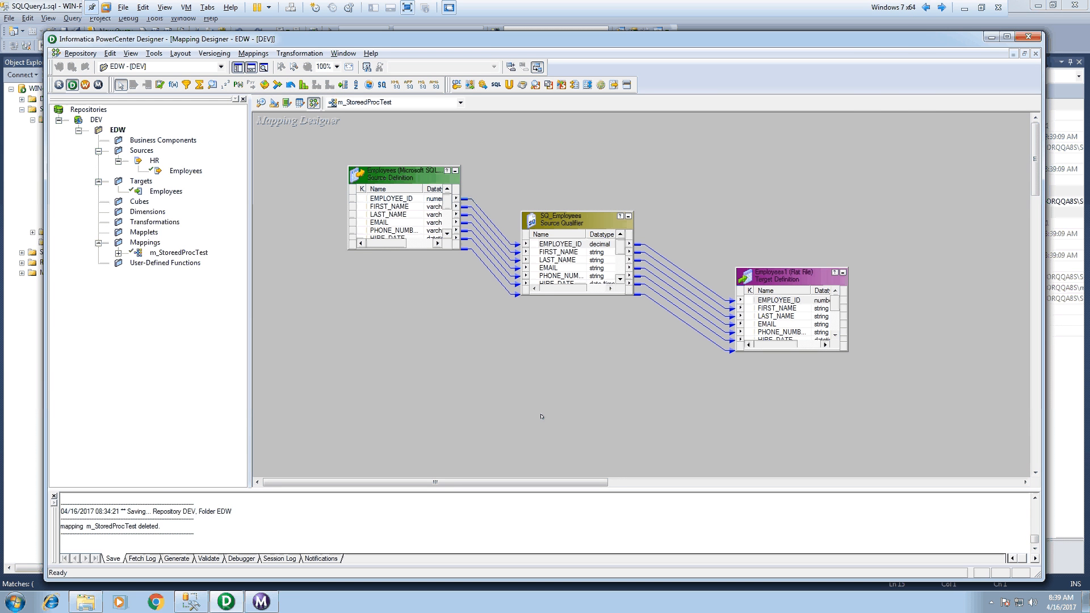
Generate a workflow with a non-reusable session from m_StoredProcTest.
click(253, 53)
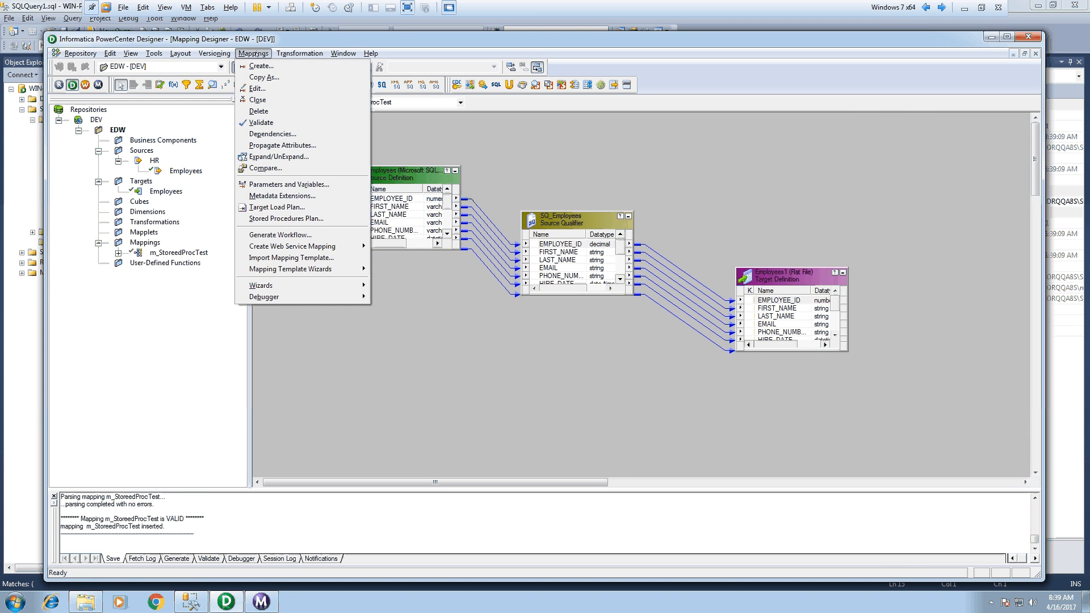
mouse_move(280, 195)
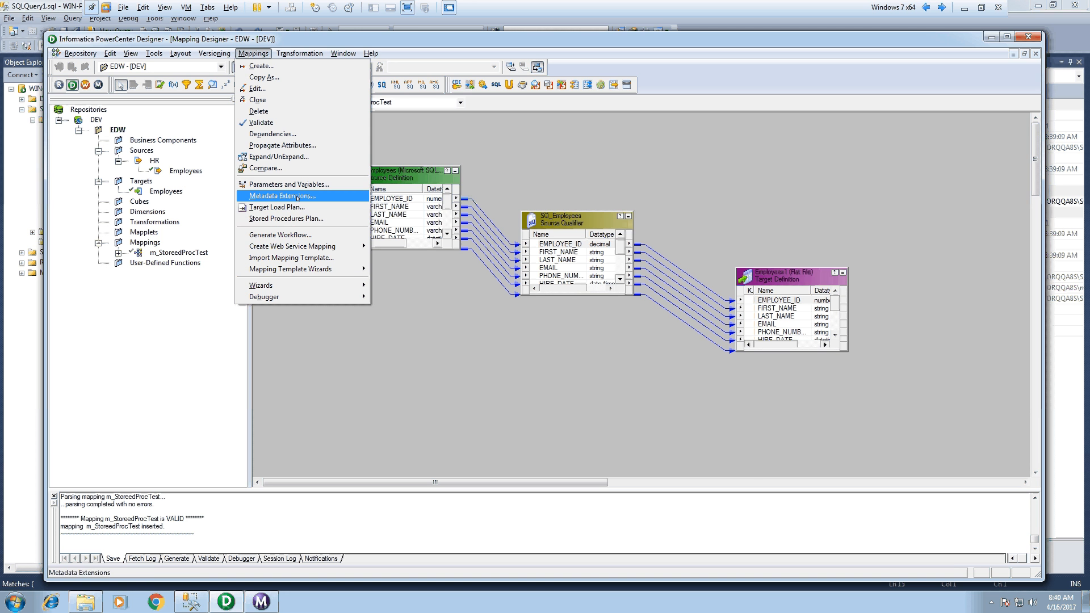
click(281, 234)
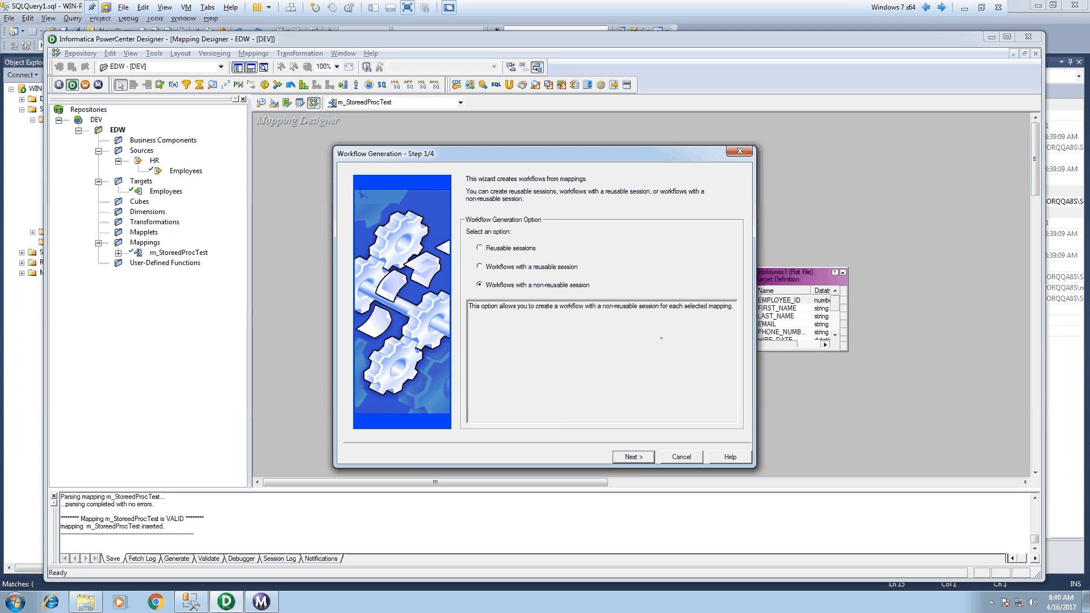
click(633, 456)
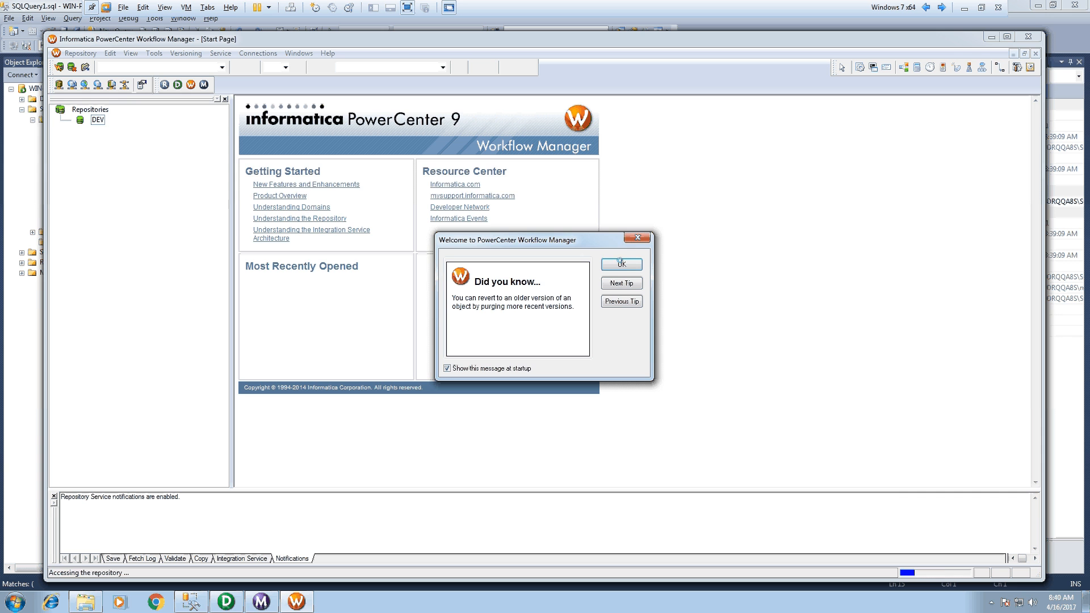
Dismiss the tip, expand EDW > Workflows and open wf_m_StoredProcTest.
click(620, 263)
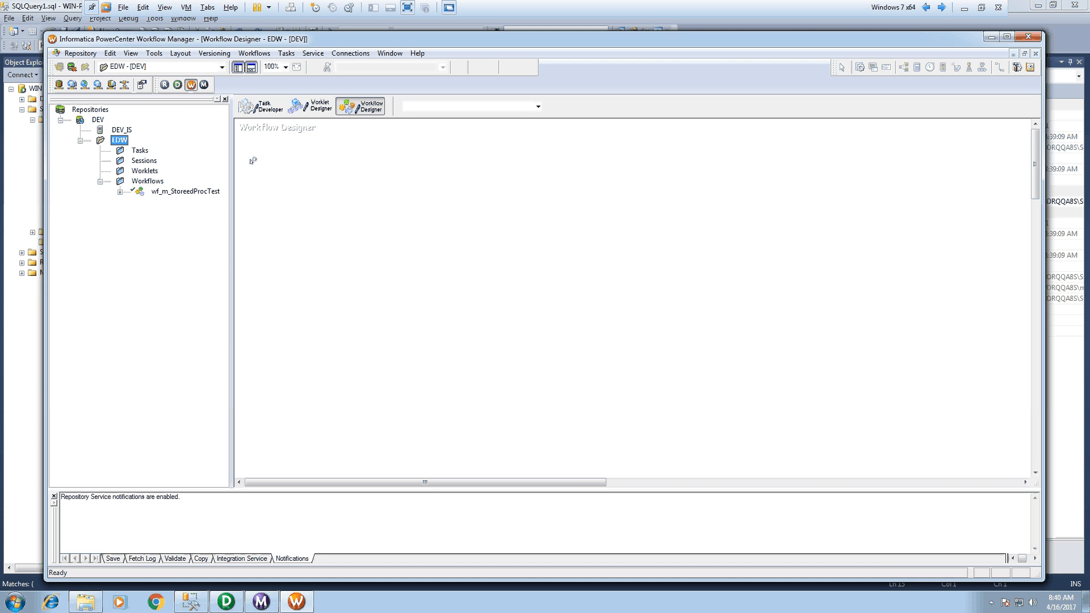
mouse_move(147, 180)
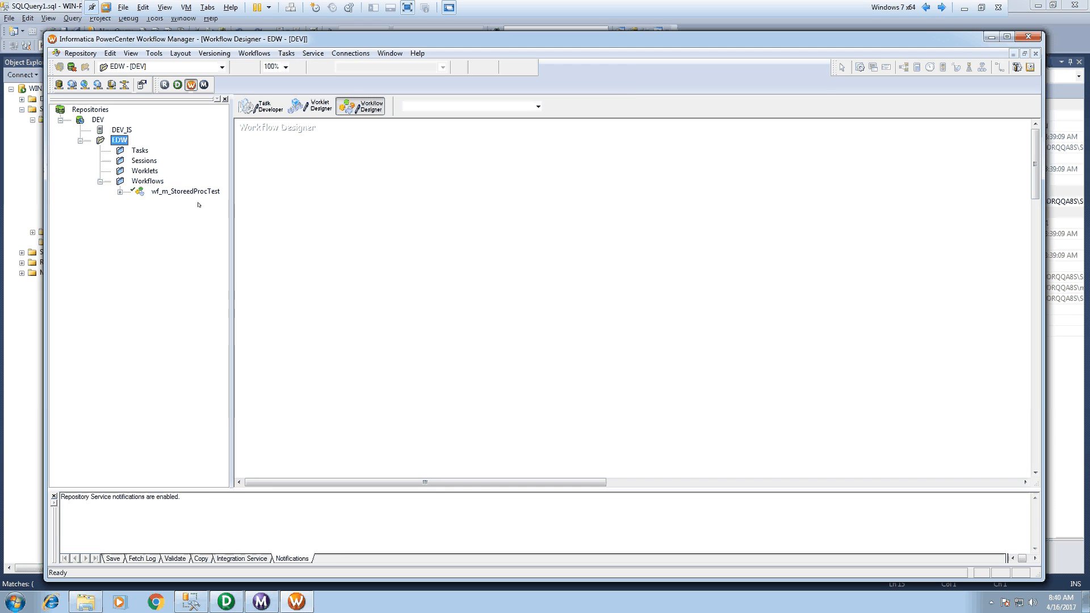
mouse_move(322, 163)
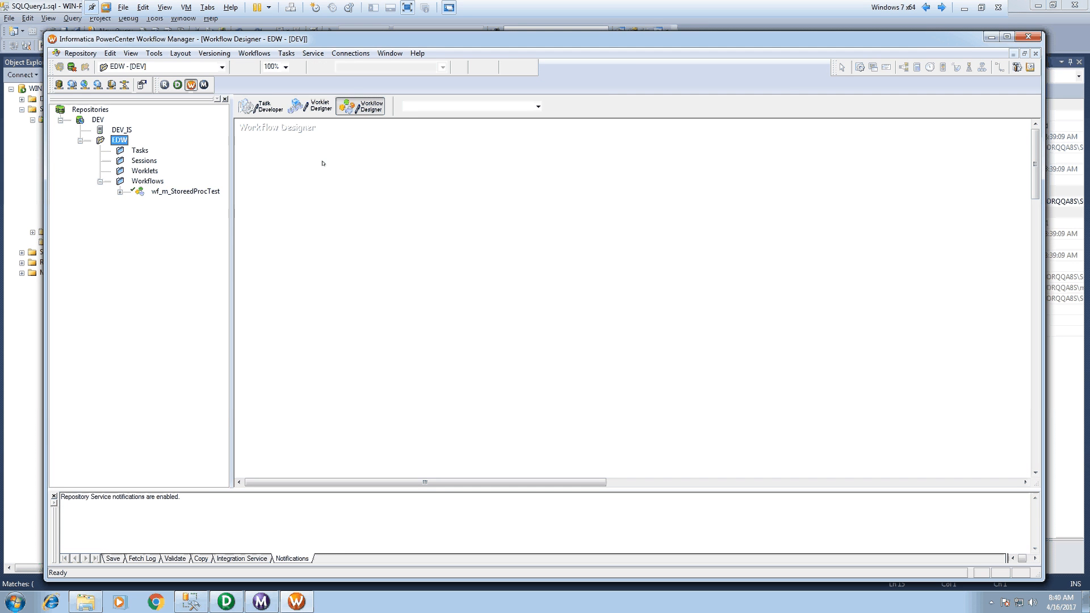
click(262, 105)
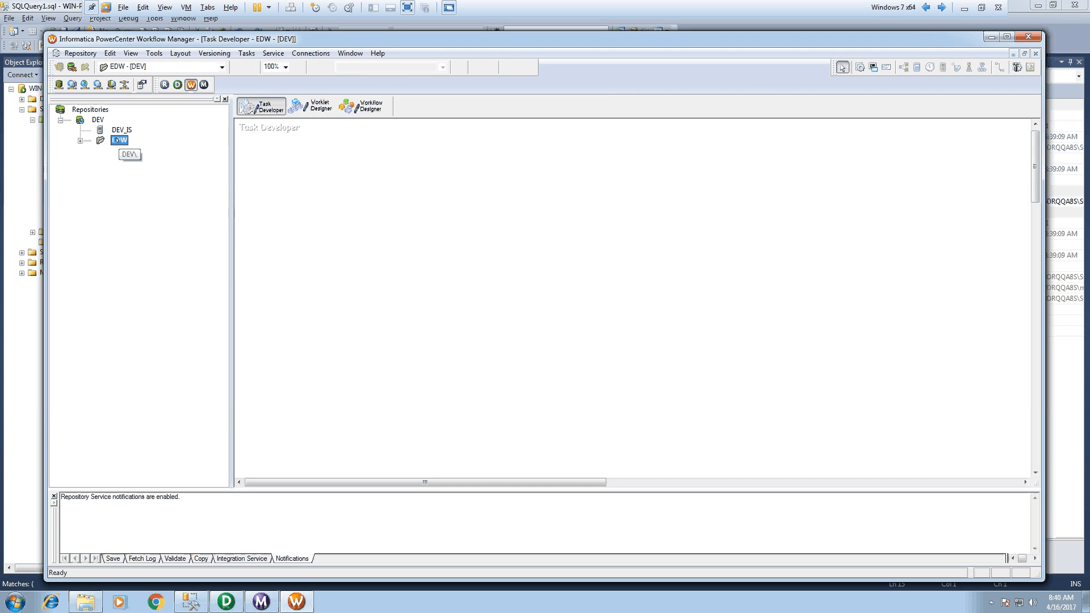
click(88, 140)
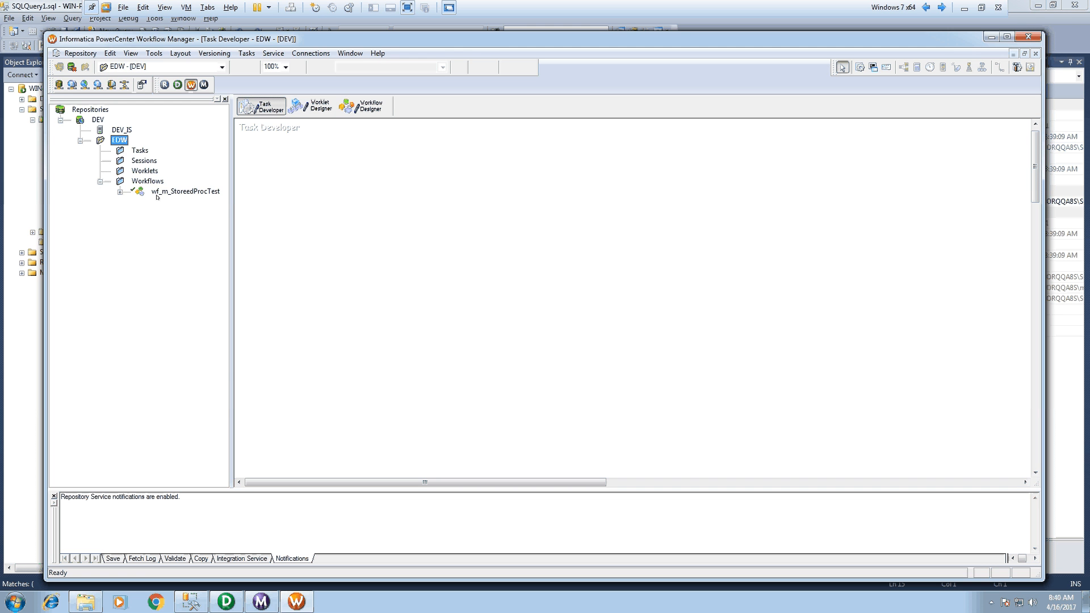
mouse_move(322, 219)
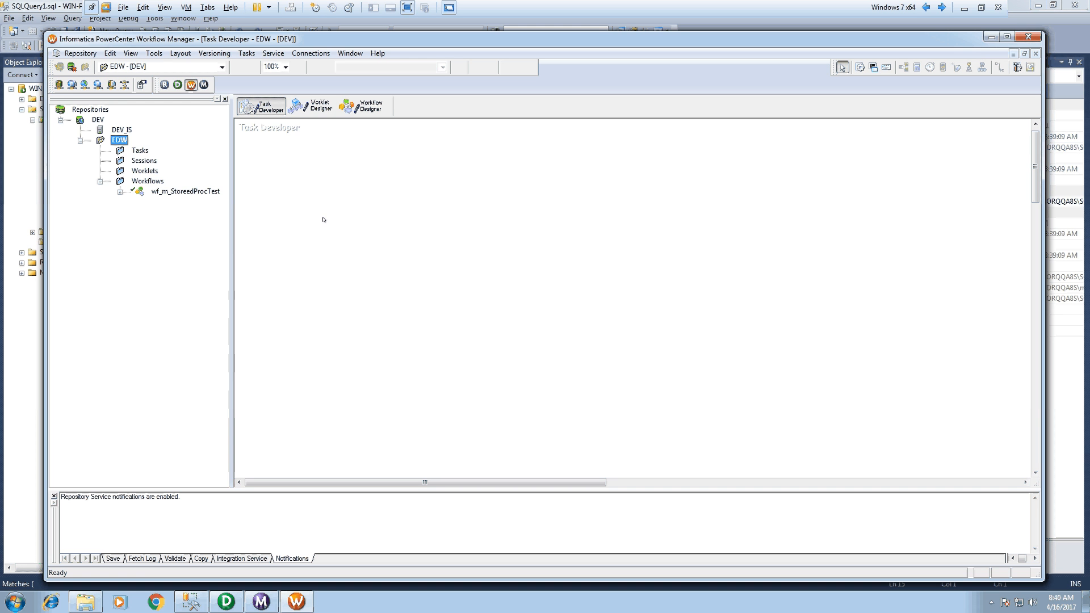
click(121, 191)
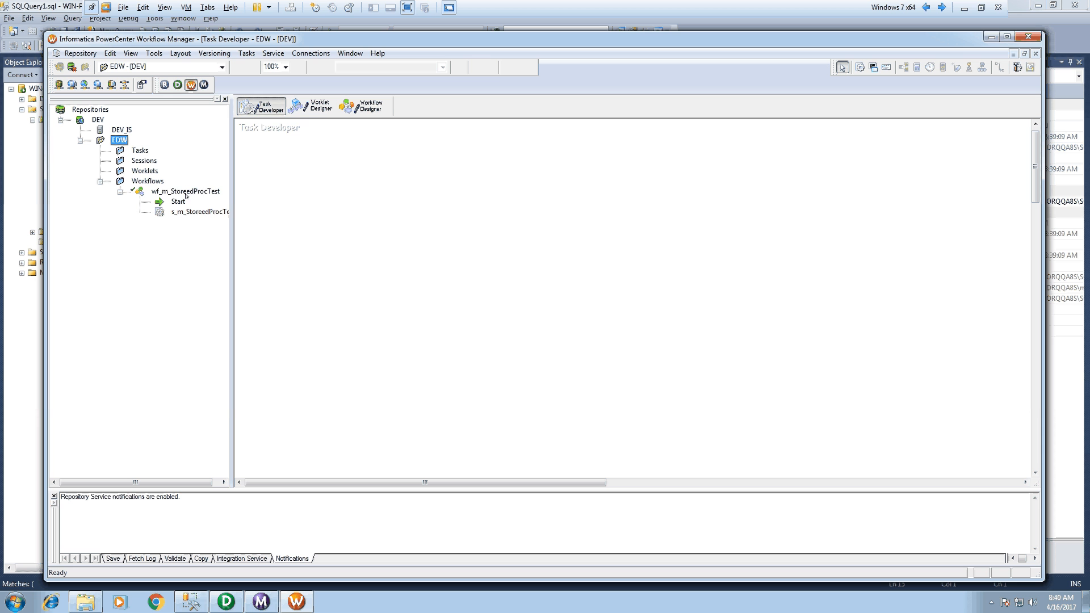
right_click(185, 190)
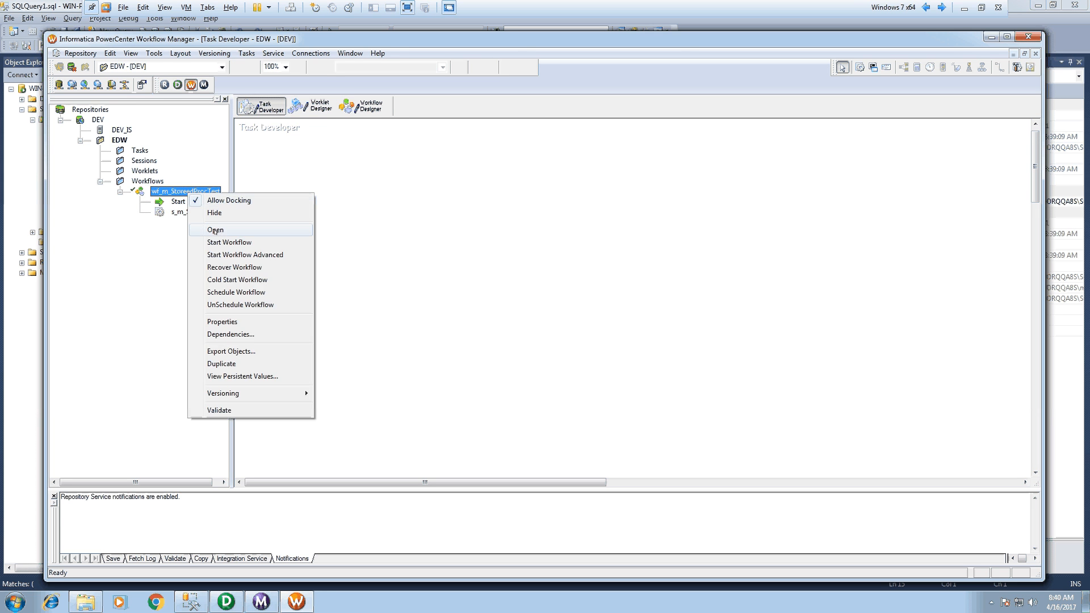
click(216, 230)
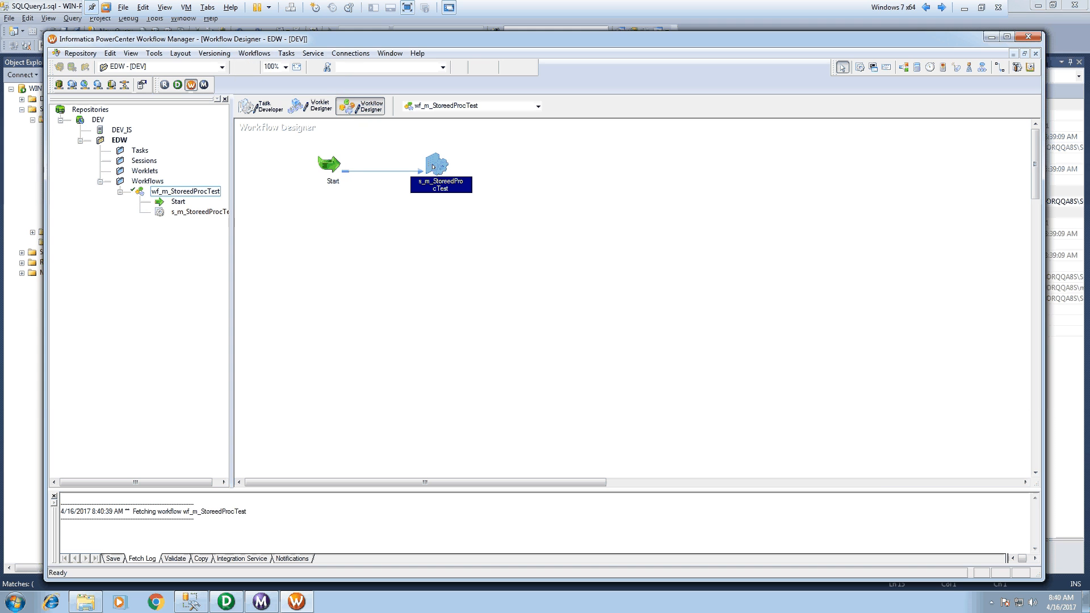
Point the session's Employees1 target to C:\Software\Infra with filename employees1.out and confirm.
double_click(439, 179)
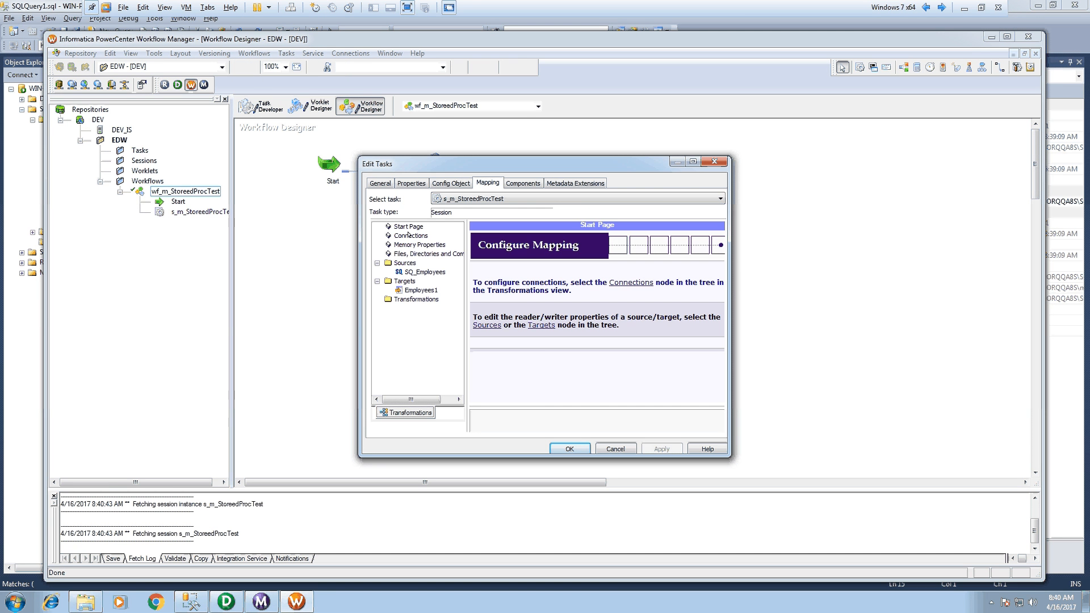
click(411, 235)
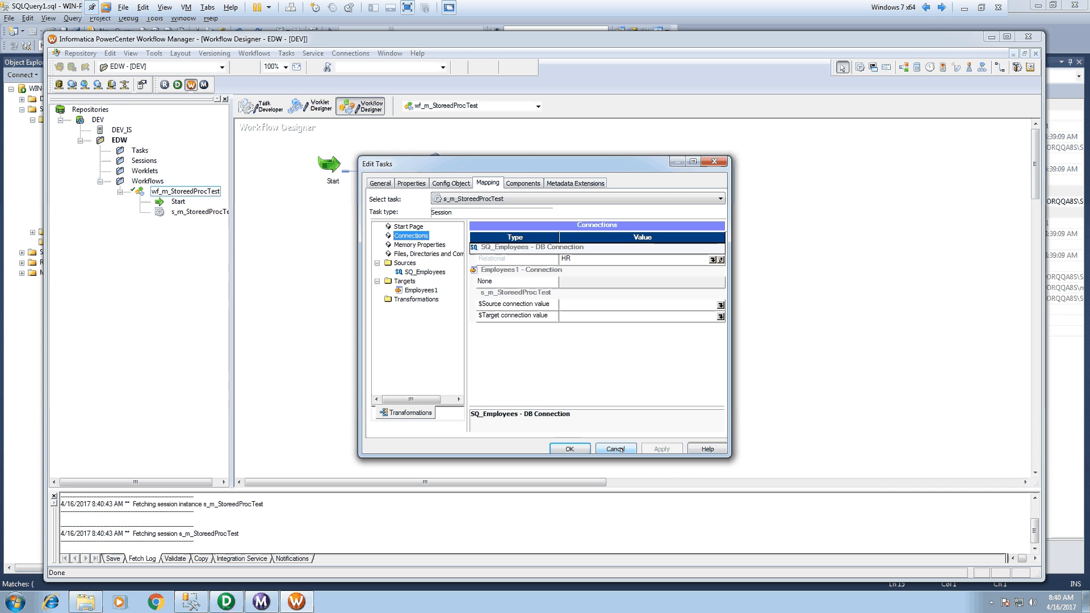
click(421, 289)
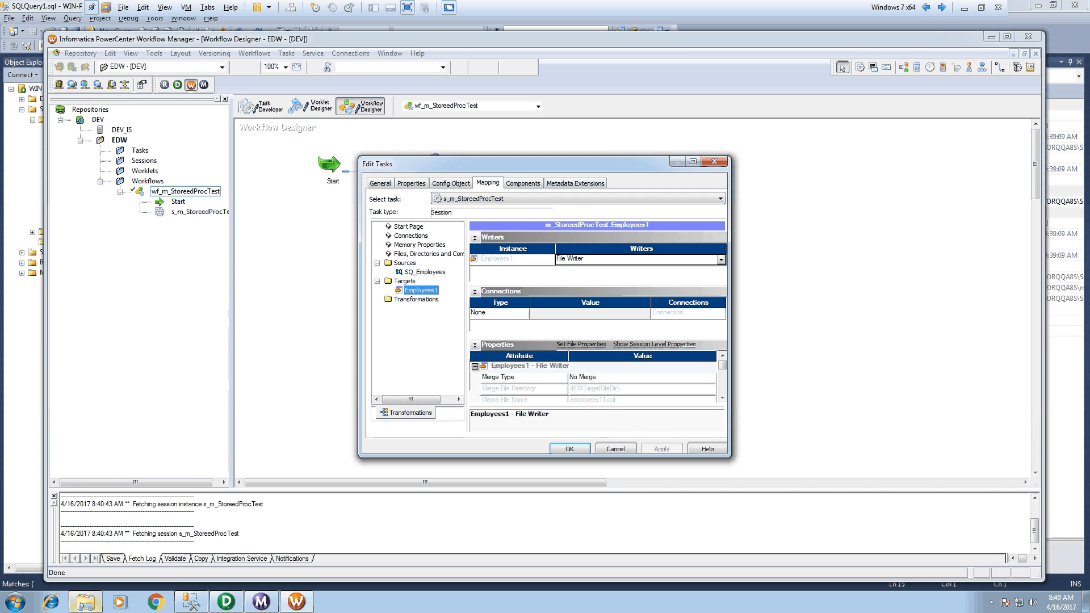
click(85, 602)
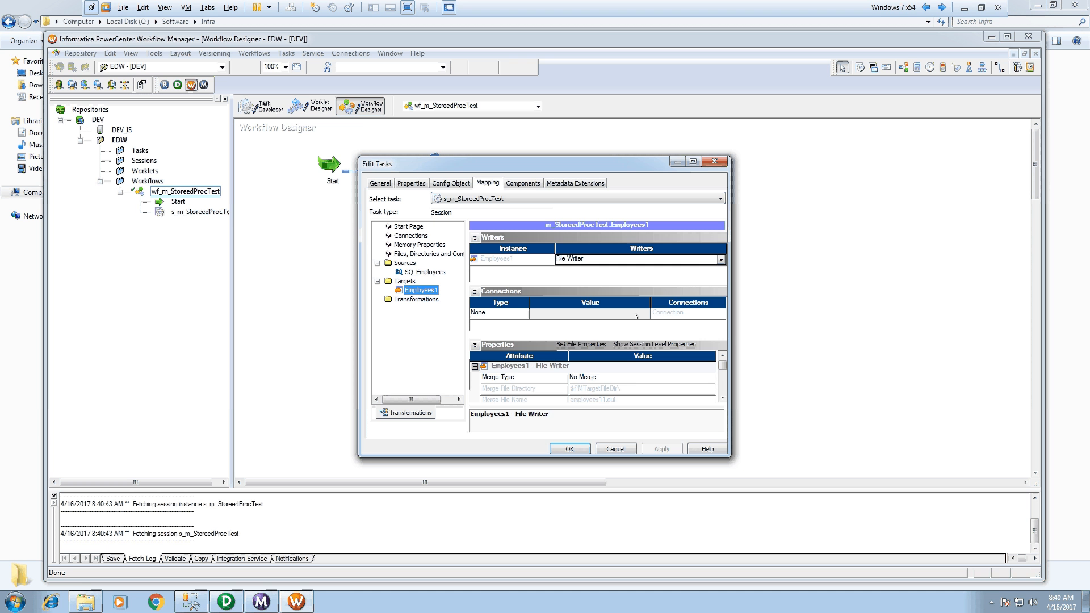
click(474, 237)
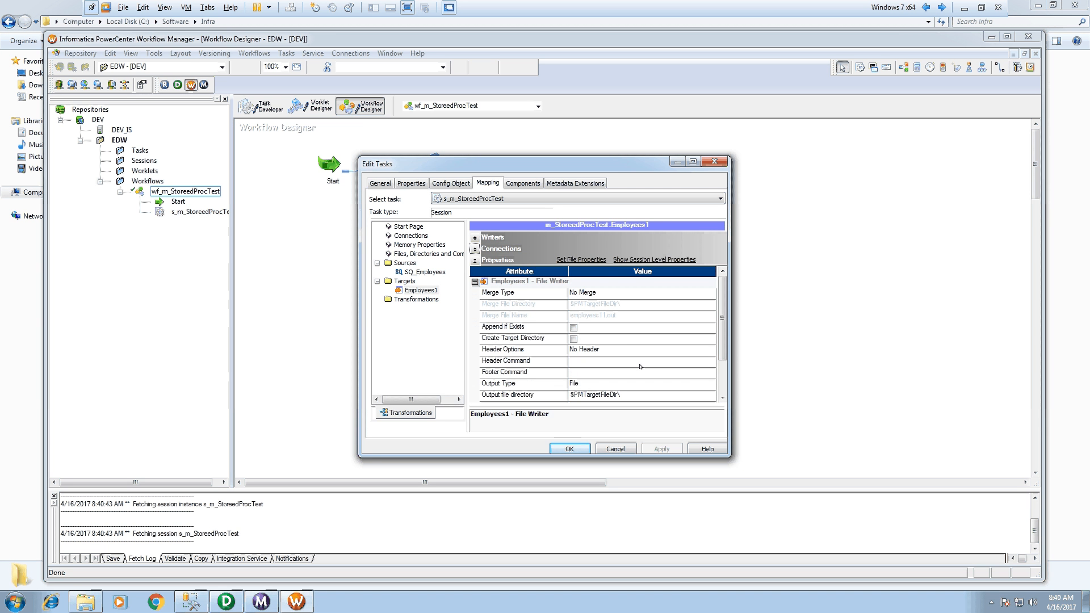
scroll(down, 3)
text(C:\Software\Infra)
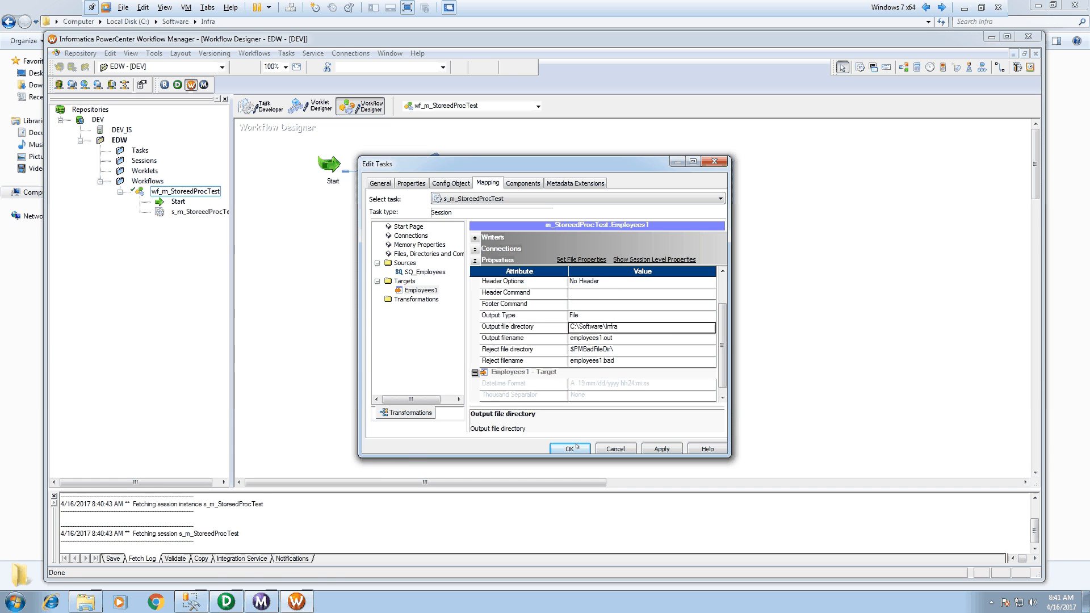
click(567, 447)
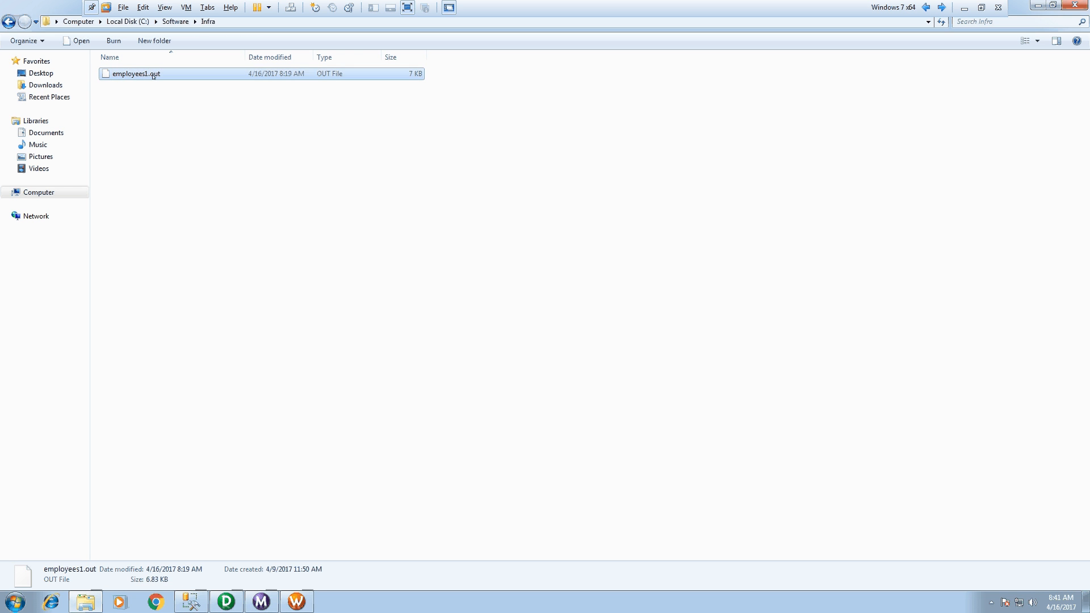
Delete the old employees1.out from the C:\Software\Infra folder.
key(Delete)
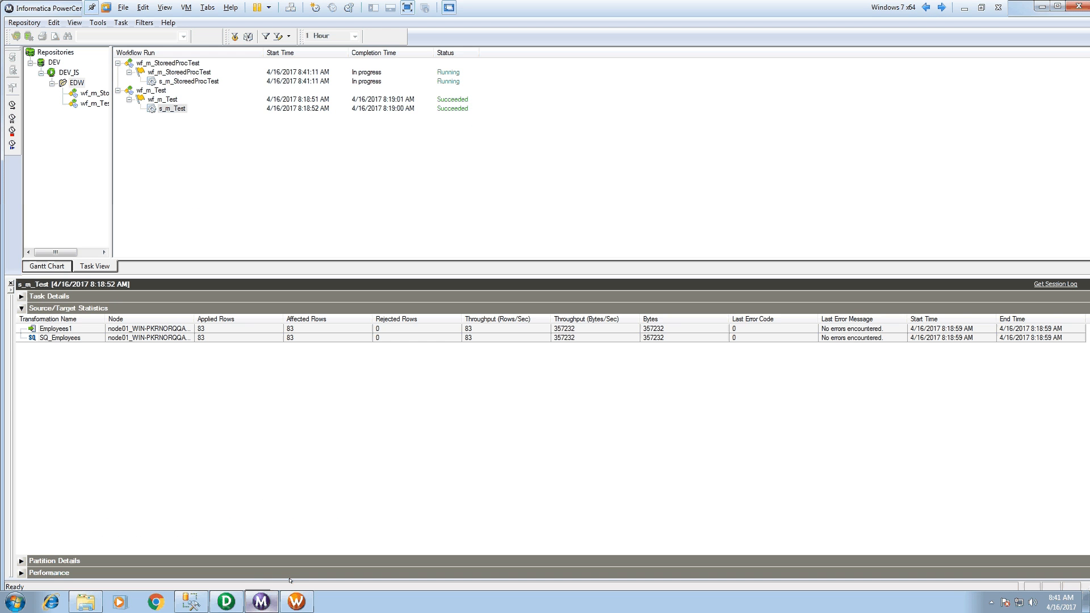
Show the s_m_StoredProcTest run statistics: 4 rows applied to Employees1.
click(189, 81)
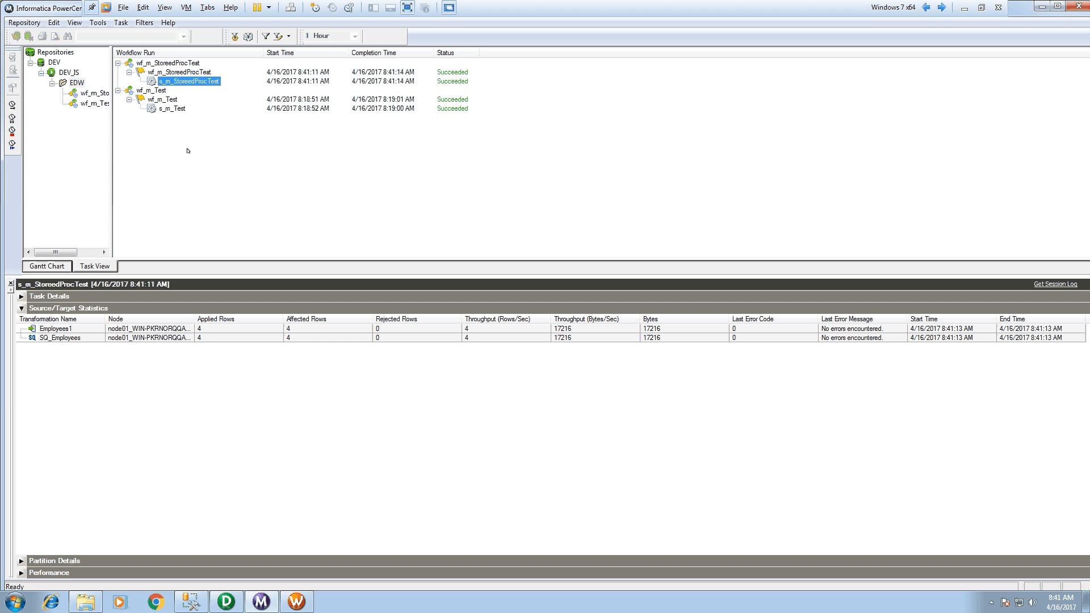
mouse_move(209, 341)
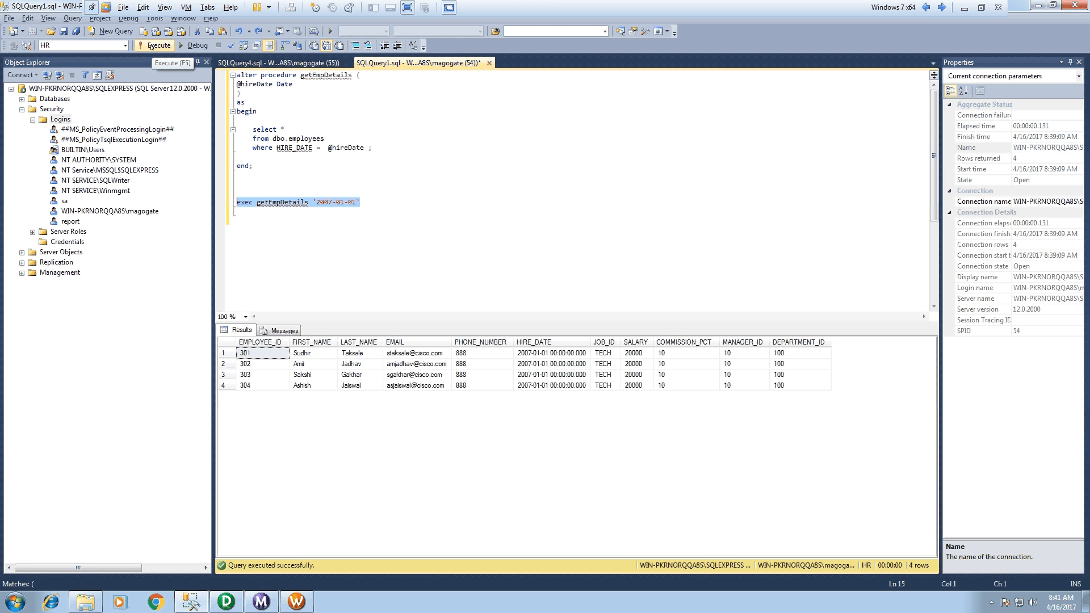
View the refreshed employees1.out in Notepad++ showing the four 01/01/2007 hires.
click(158, 44)
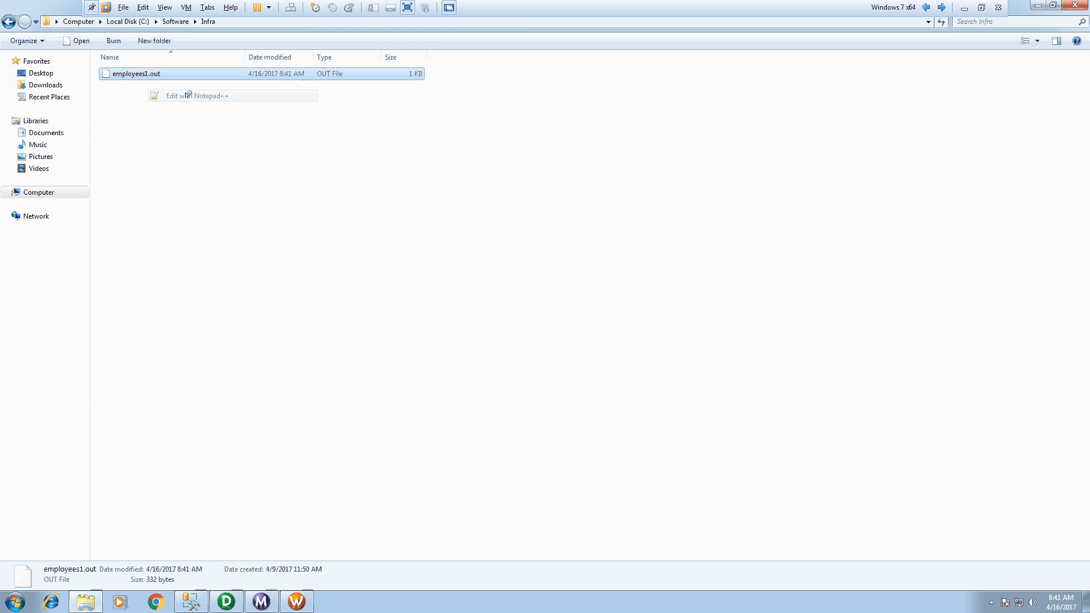
click(196, 95)
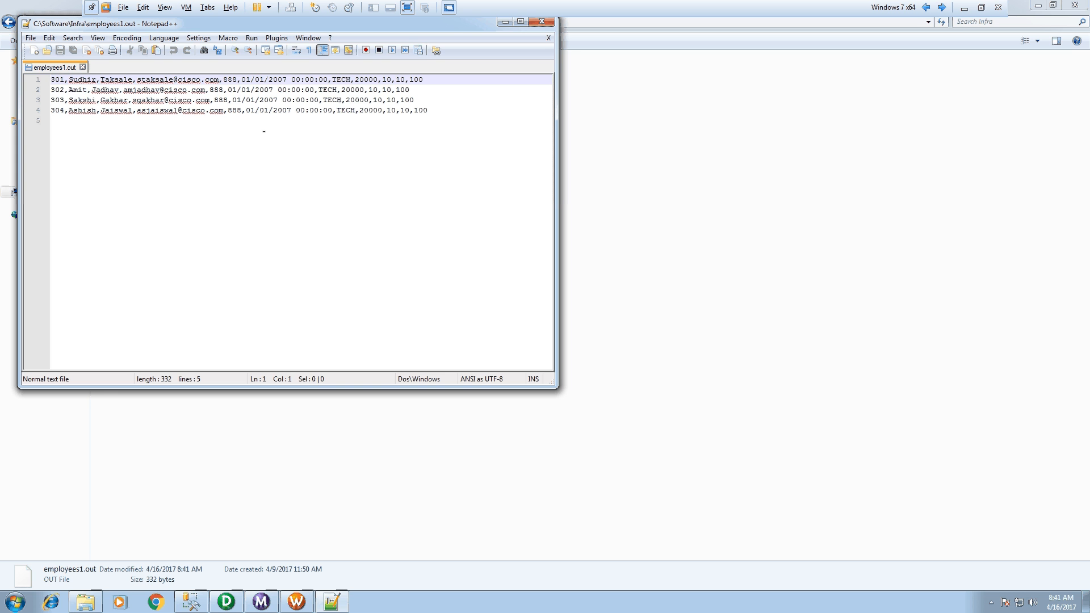